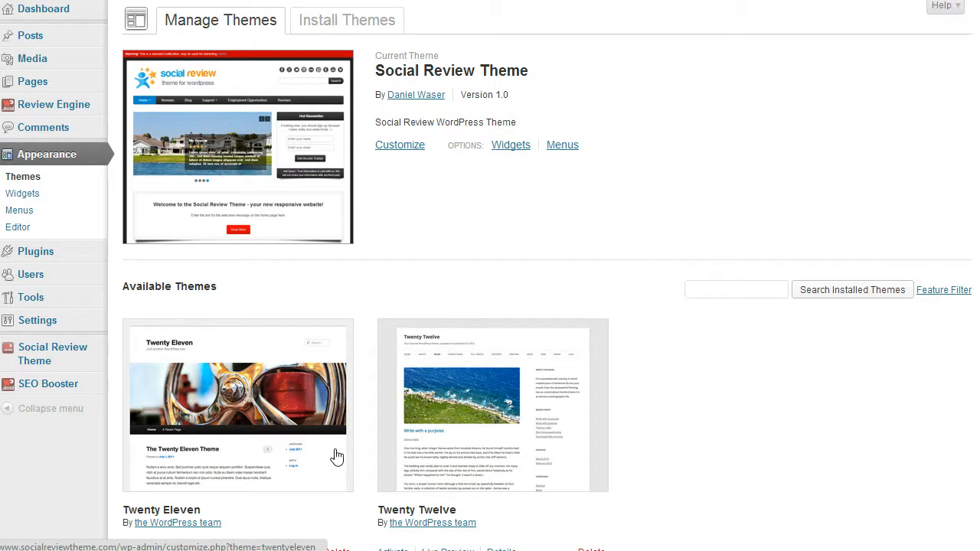
mouse_move(601, 252)
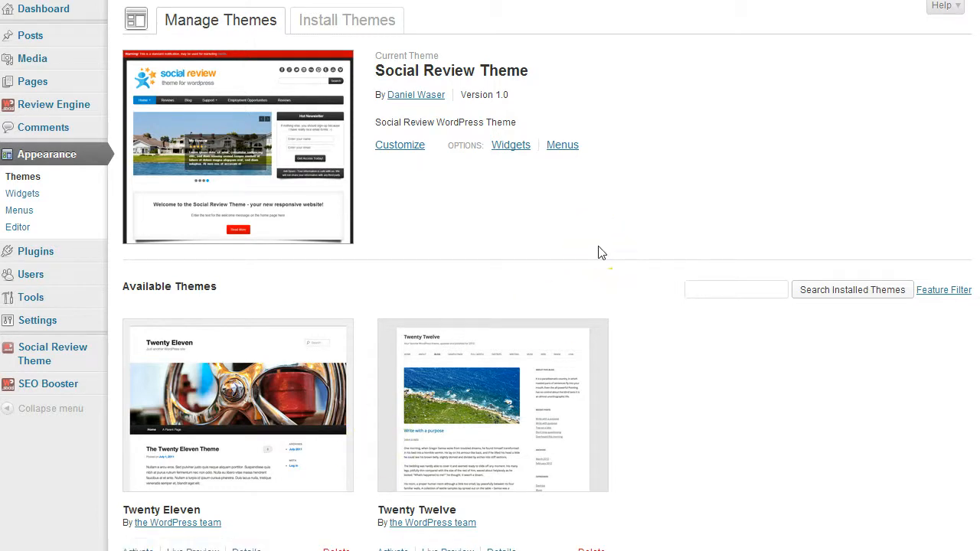
mouse_move(54, 354)
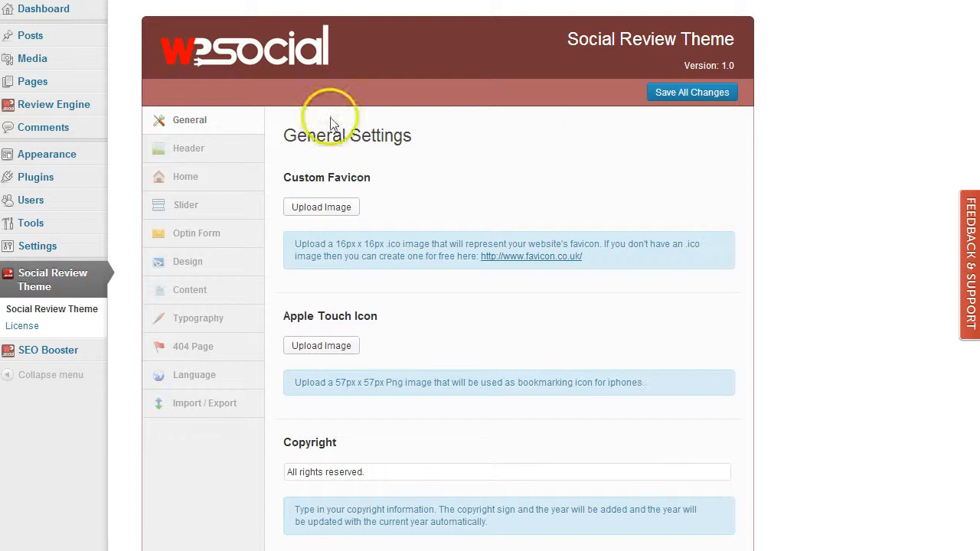
scroll("down", 3)
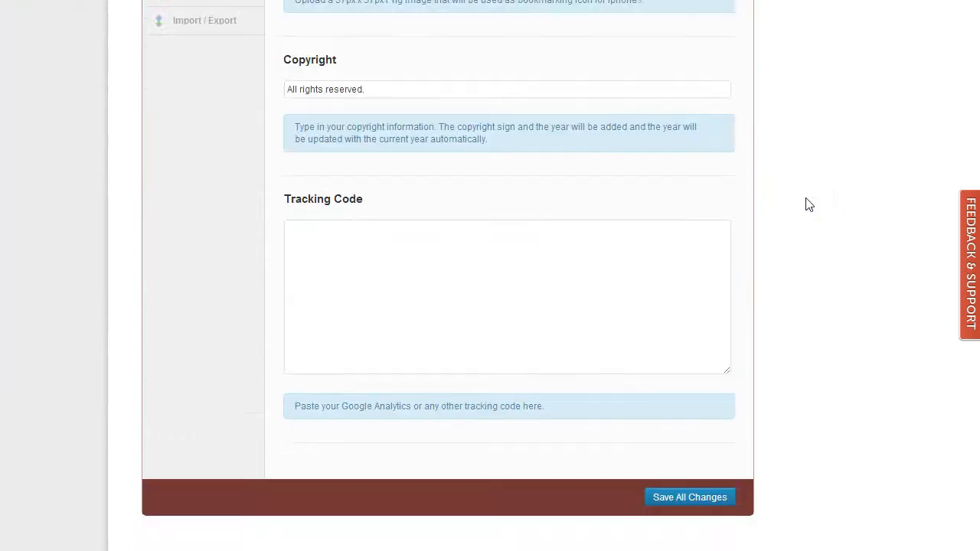
scroll("up", 3)
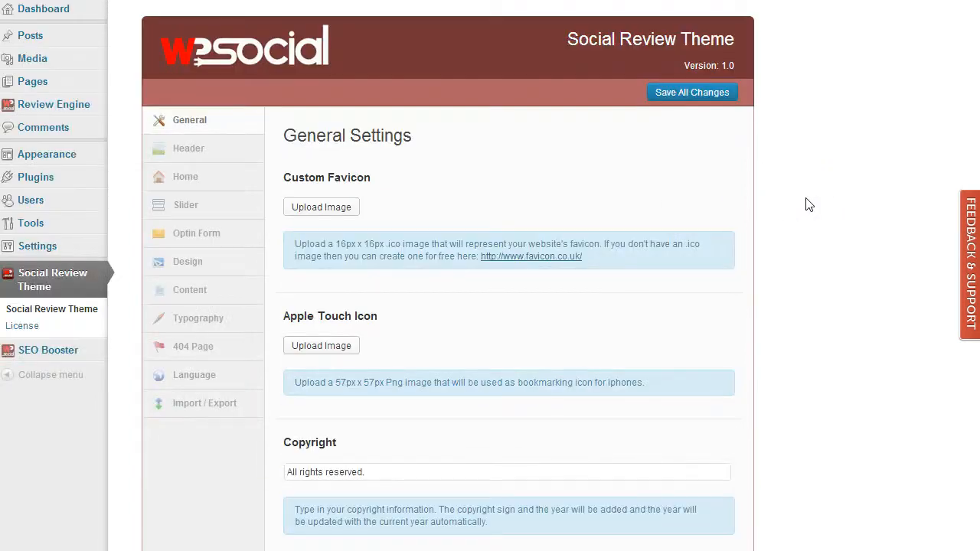
mouse_move(189, 120)
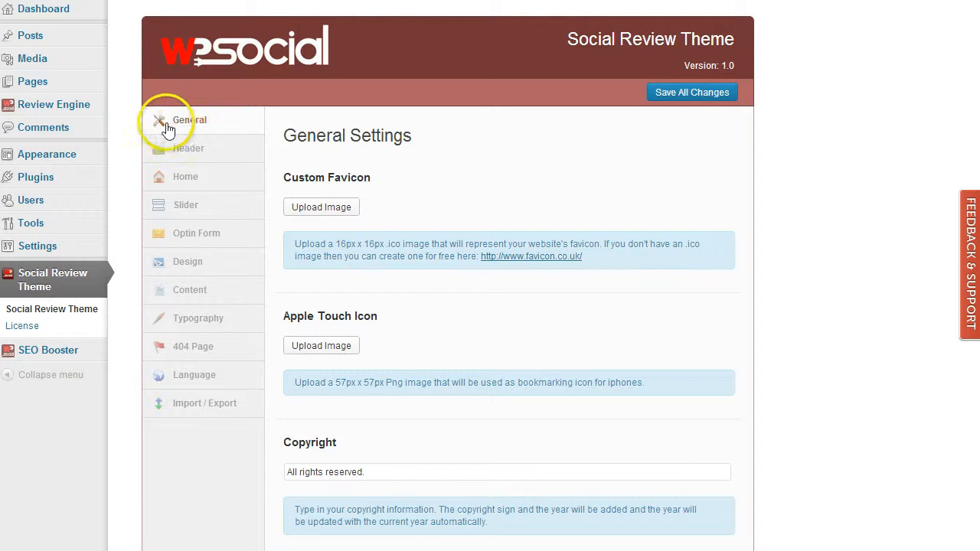
mouse_move(589, 239)
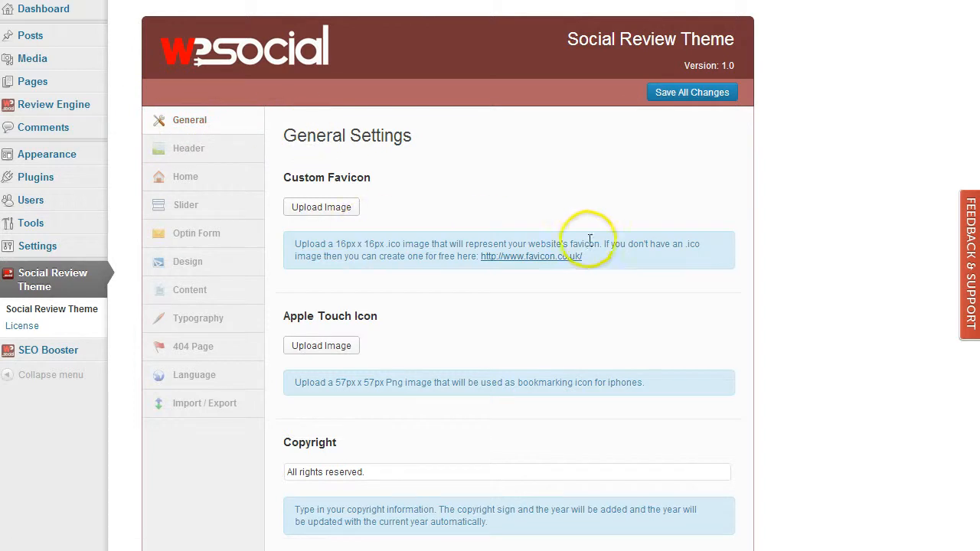
mouse_move(295, 183)
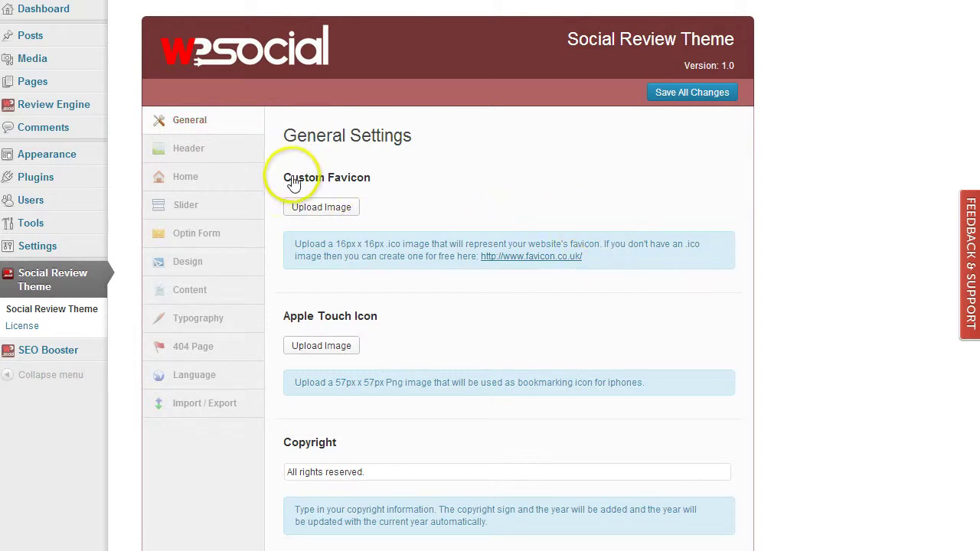
mouse_move(517, 191)
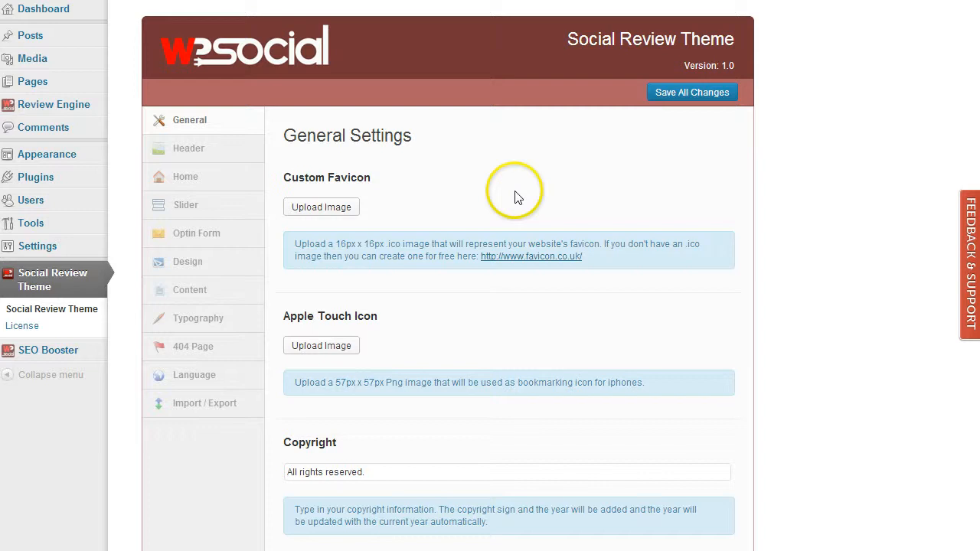
mouse_move(517, 198)
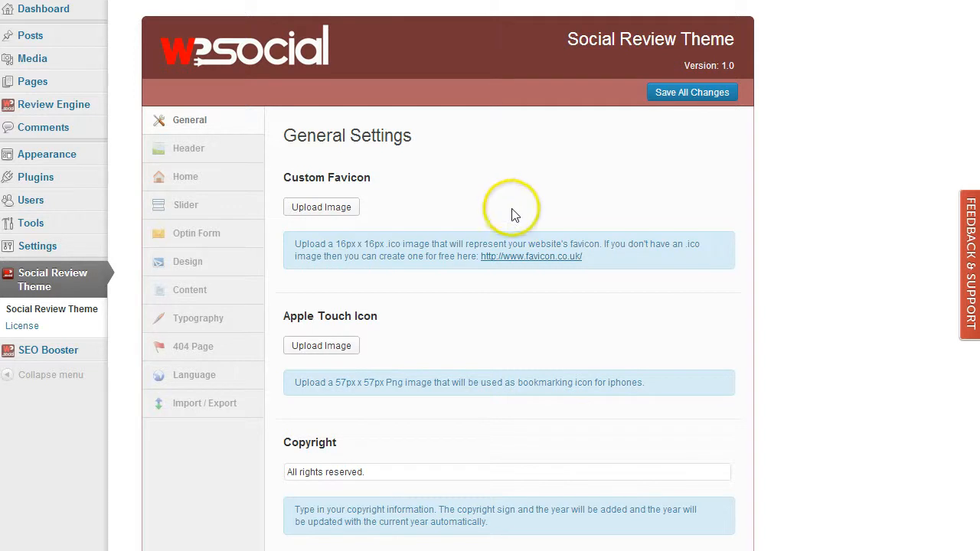
mouse_move(339, 244)
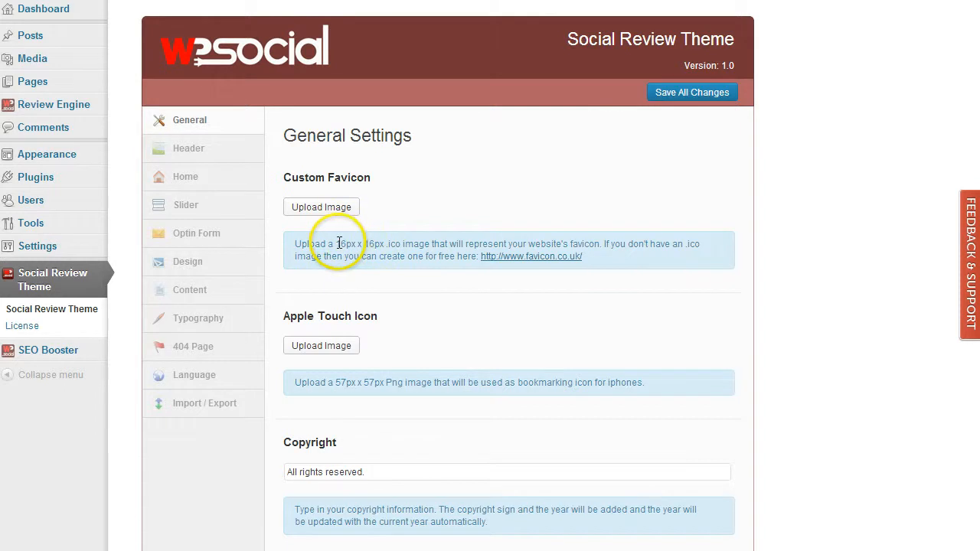
mouse_move(385, 244)
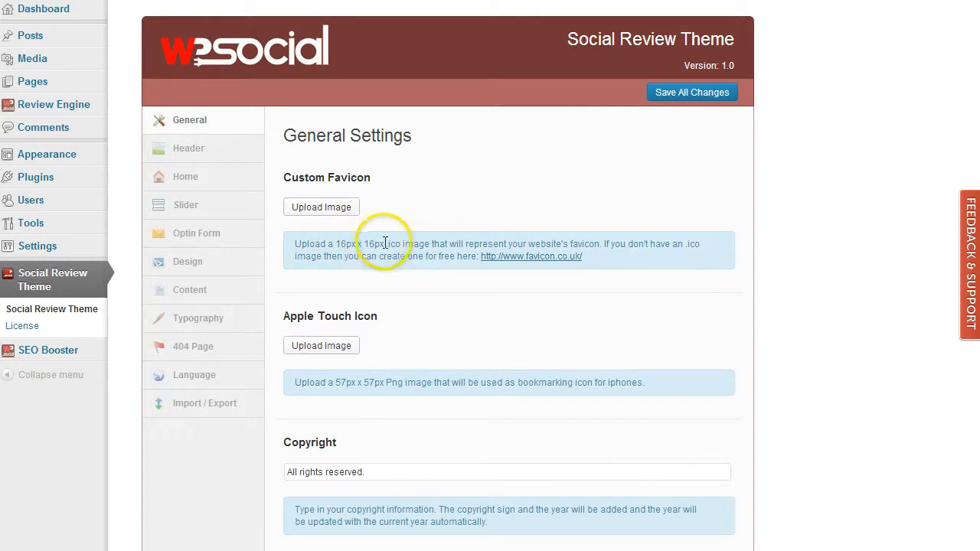
mouse_move(511, 212)
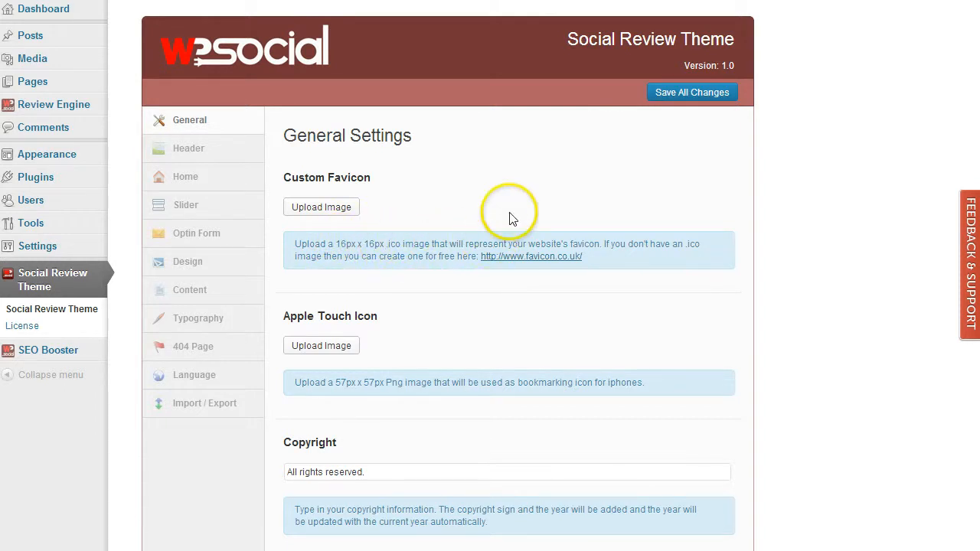
mouse_move(531, 256)
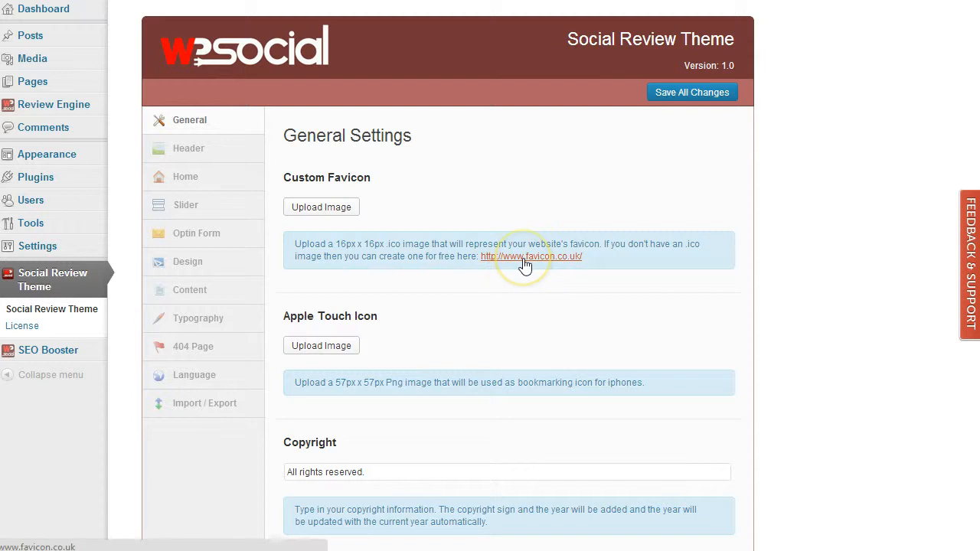
mouse_move(457, 232)
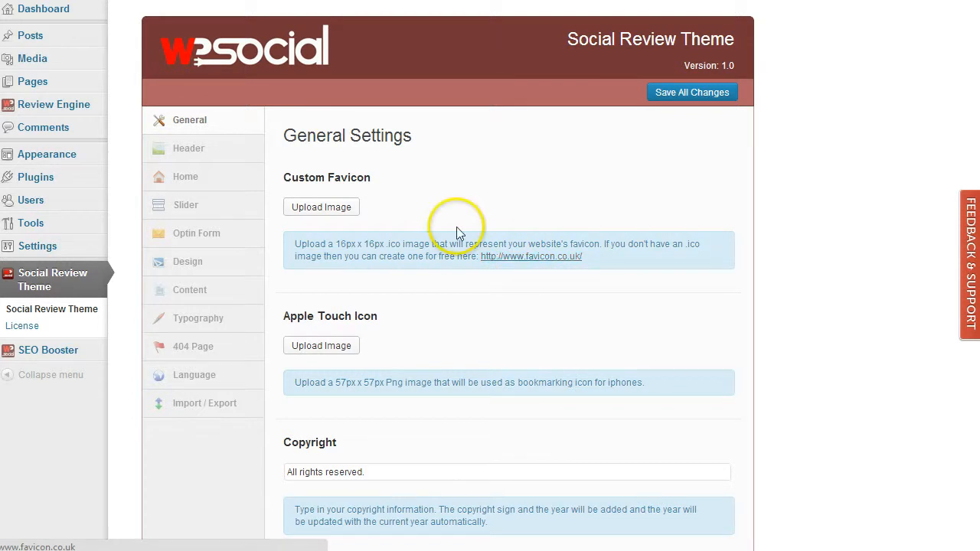
- Set the theme's Custom Favicon to favicon.ico from the Media Library
left_click(321, 206)
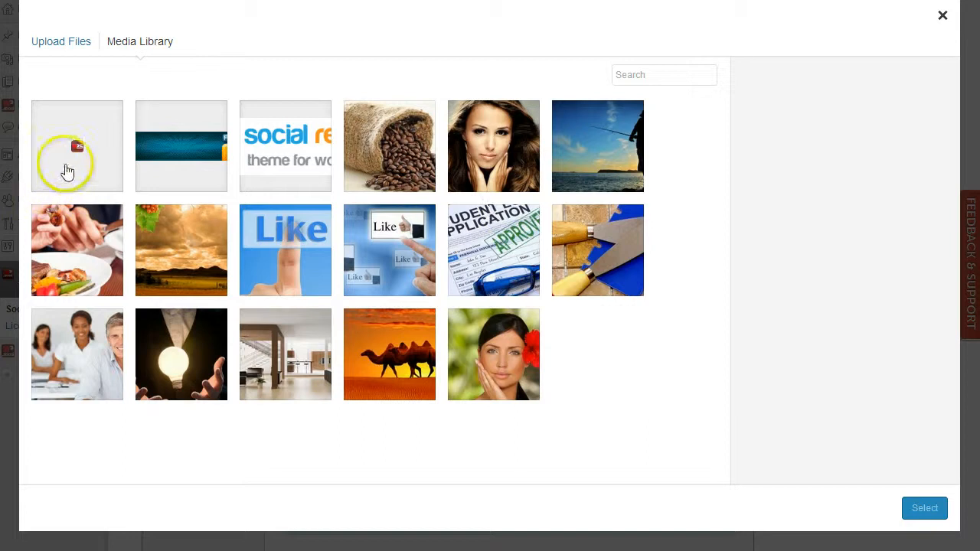
left_click(77, 145)
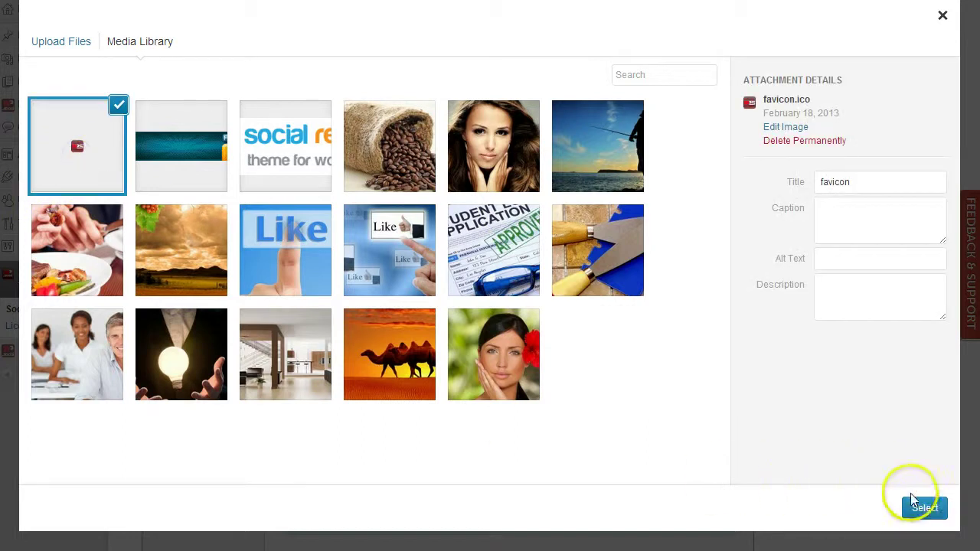
mouse_move(813, 106)
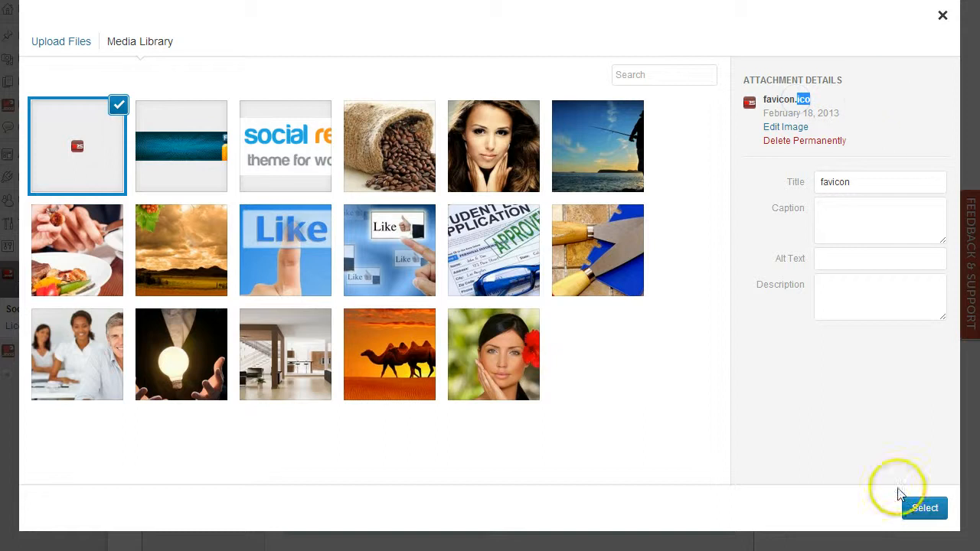
left_click(924, 508)
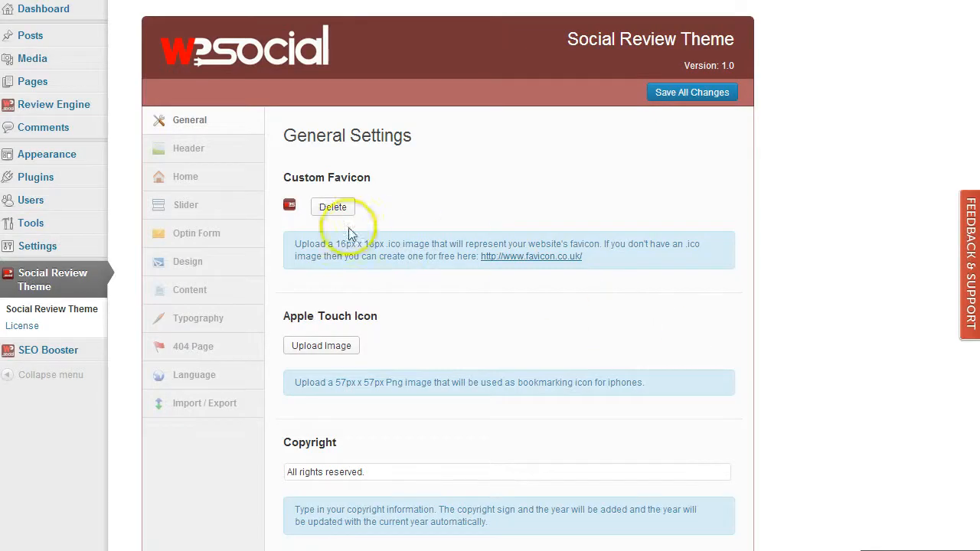
scroll("down", 3)
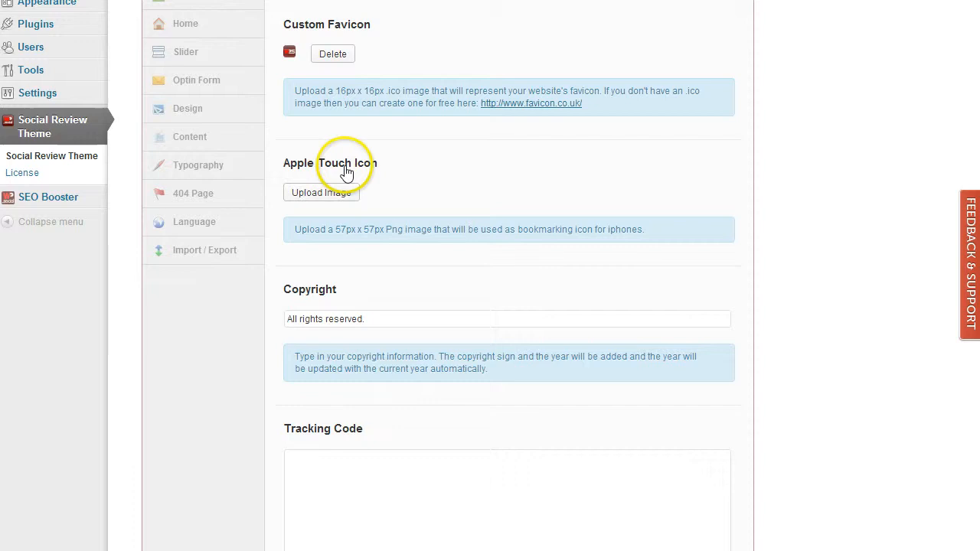
mouse_move(458, 184)
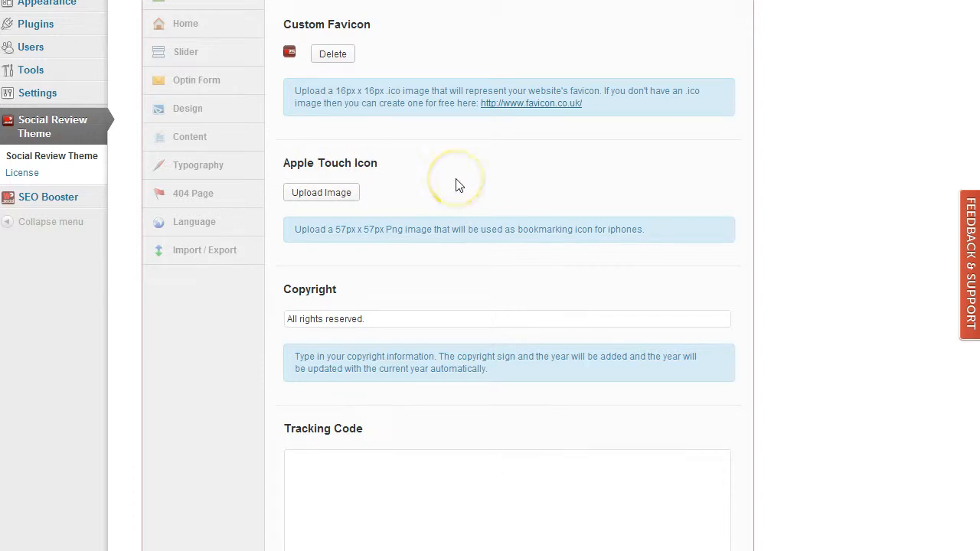
mouse_move(456, 184)
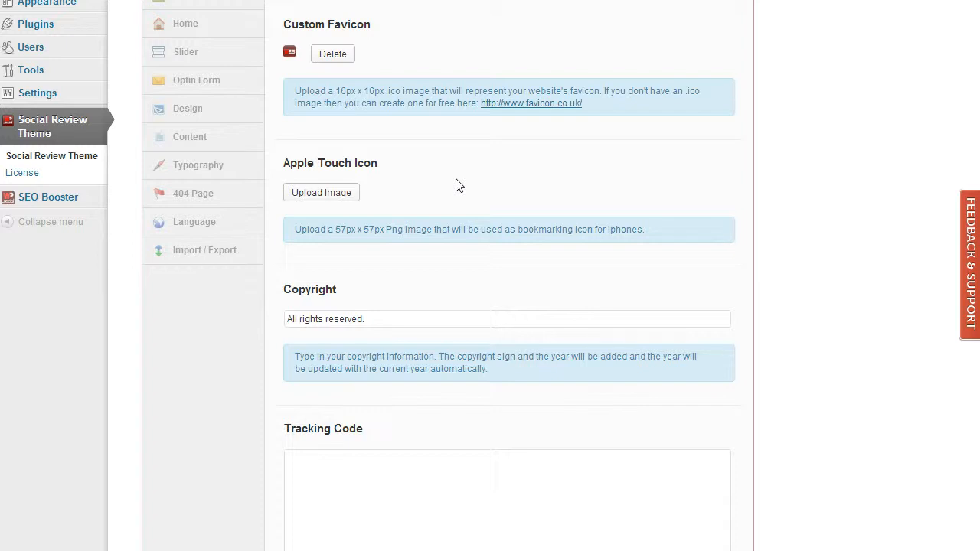
mouse_move(448, 189)
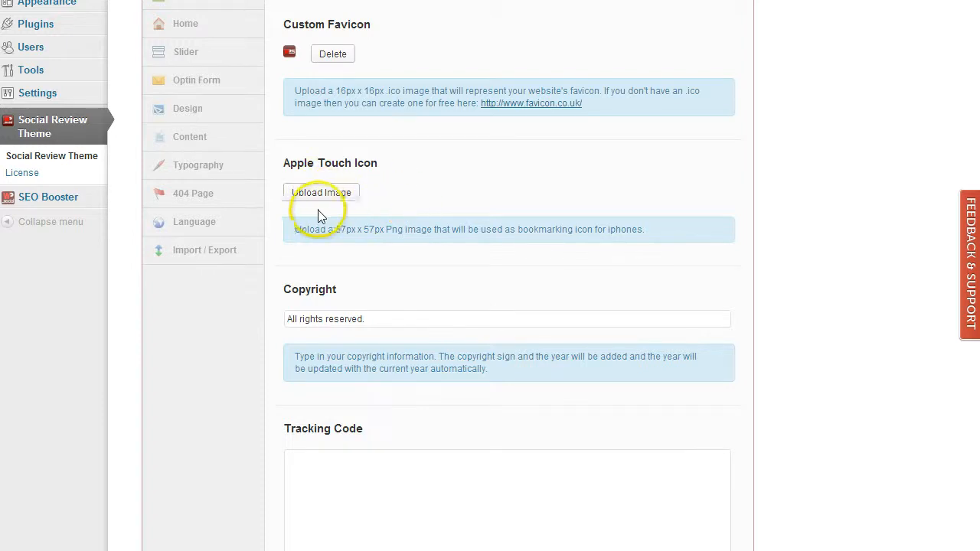
scroll("down", 3)
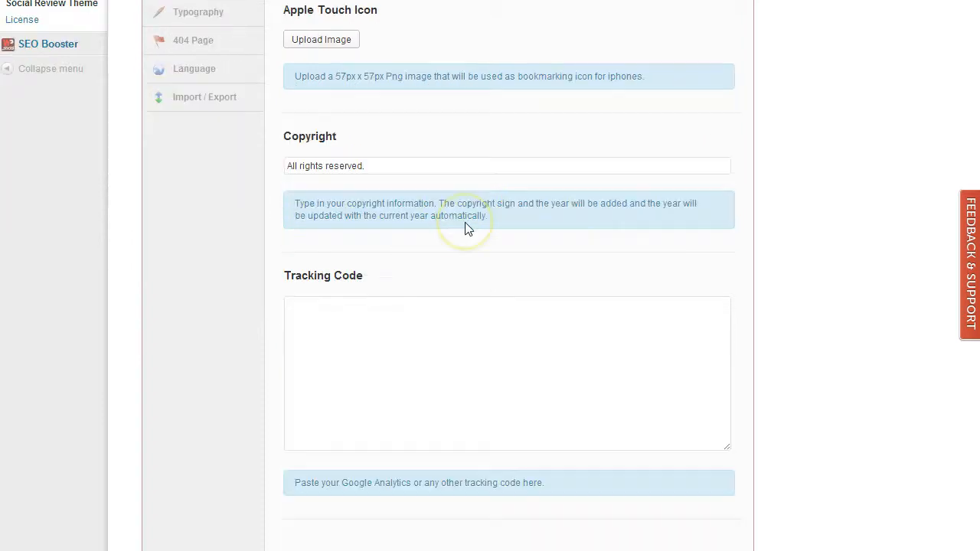
scroll("up", 3)
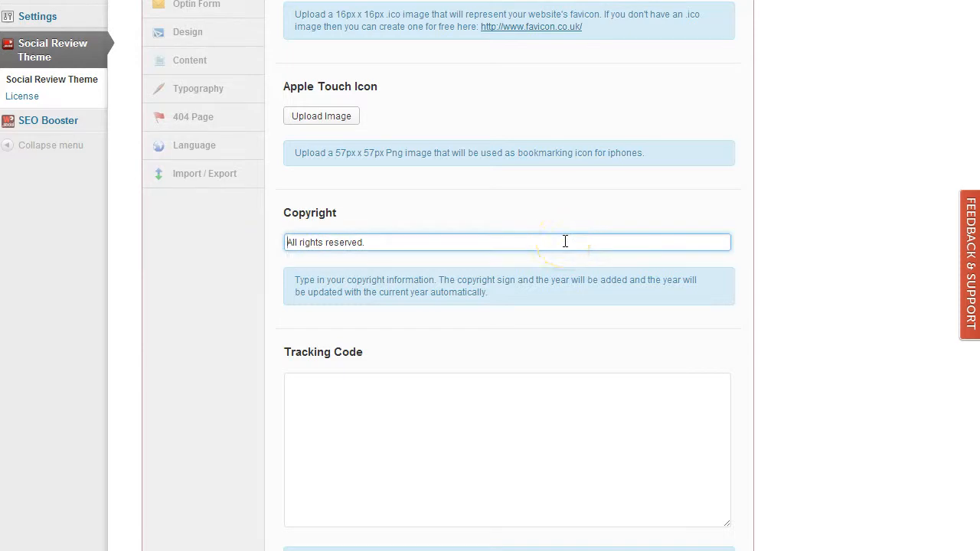
type("Social R")
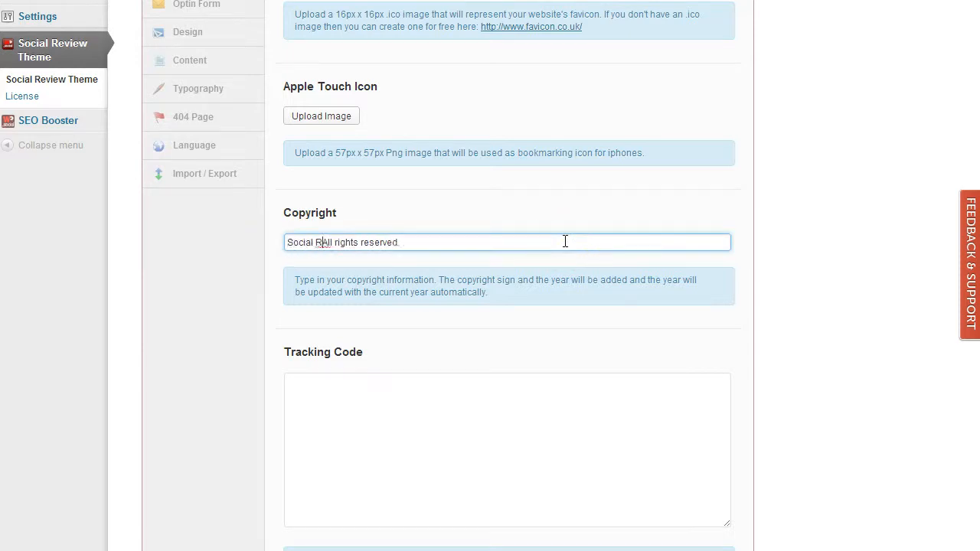
type("eview")
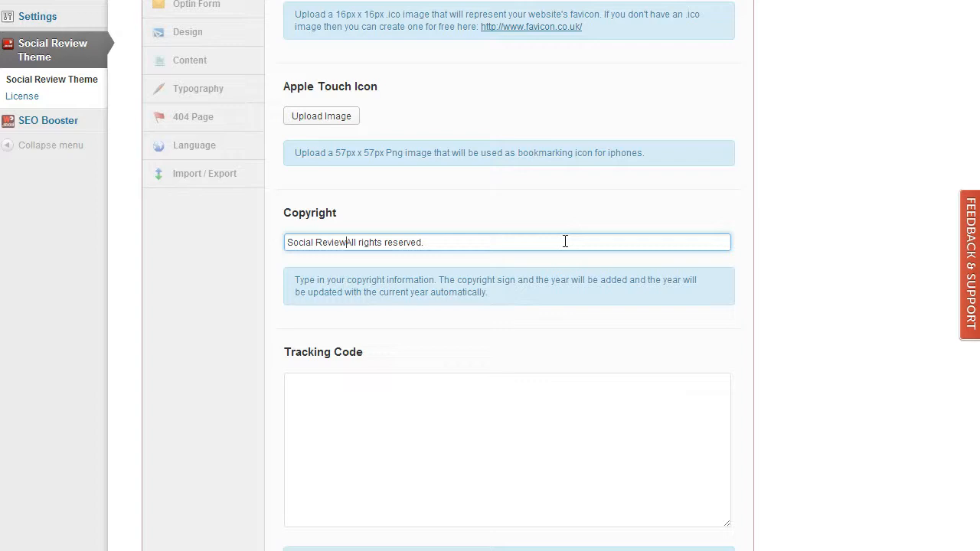
type("Theme -")
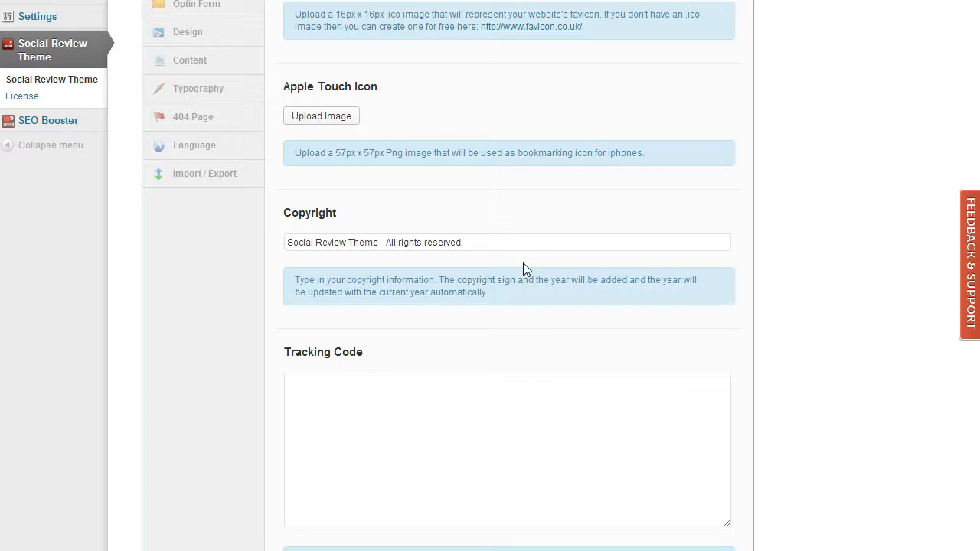
mouse_move(601, 261)
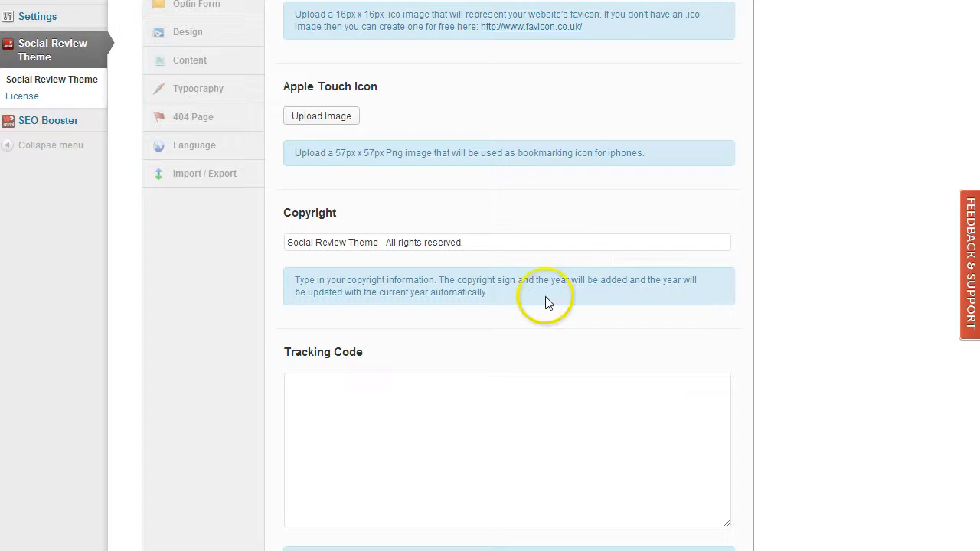
scroll("down", 3)
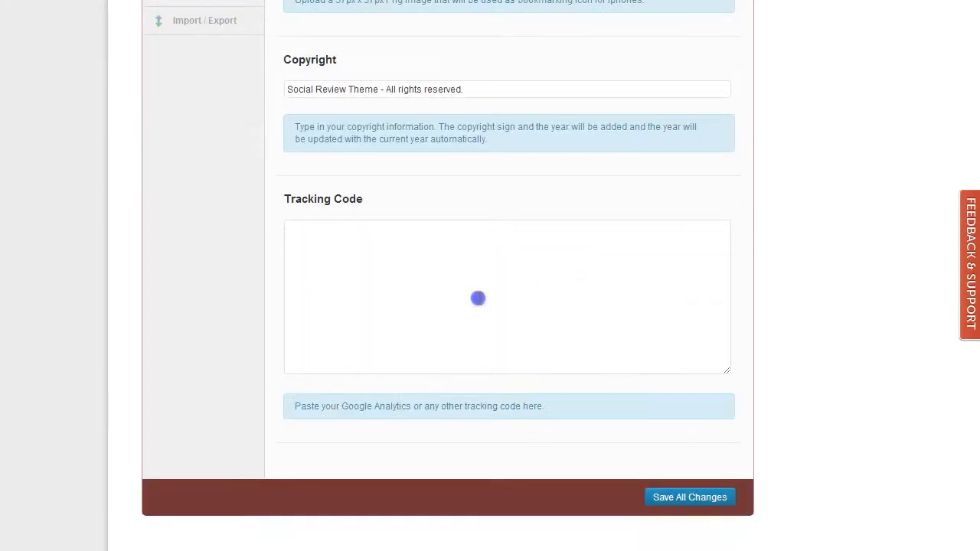
left_click(477, 298)
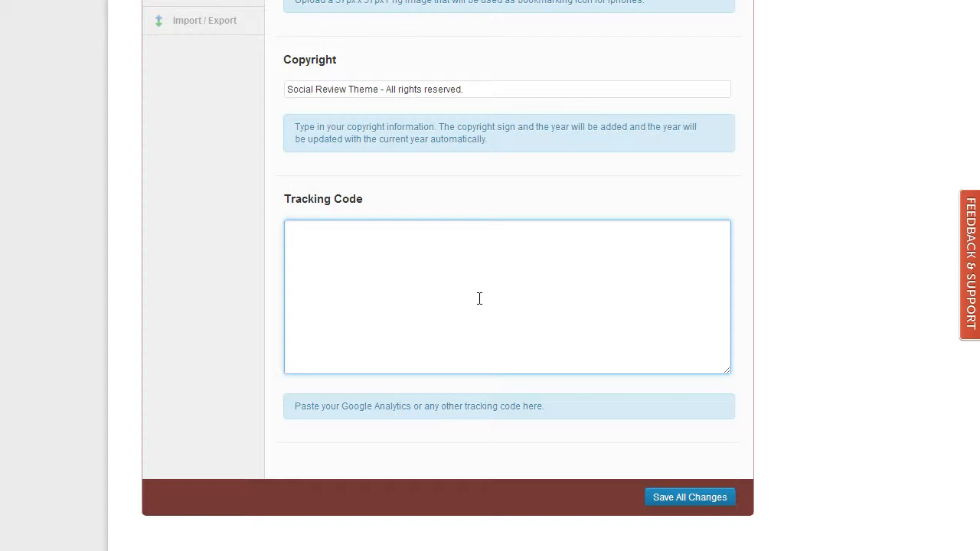
left_click(508, 297)
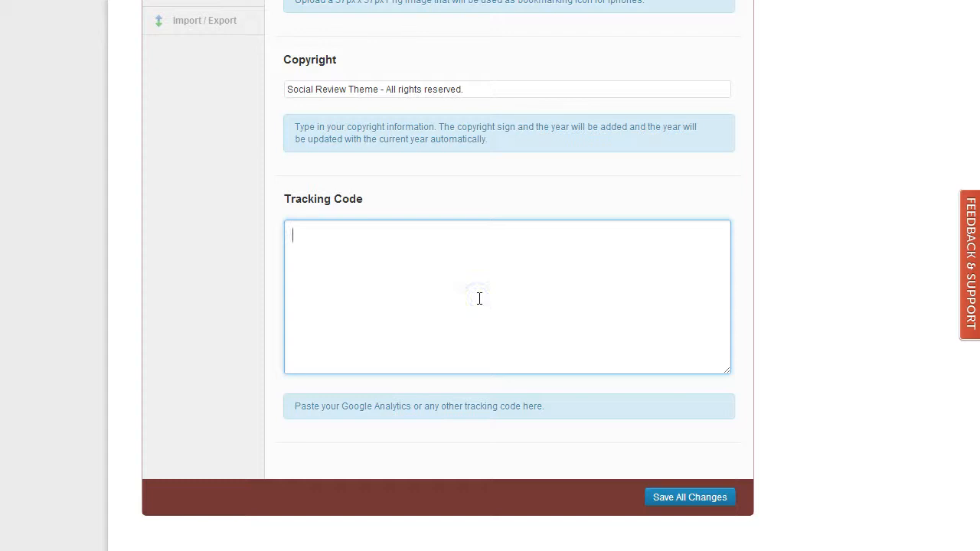
left_click(690, 497)
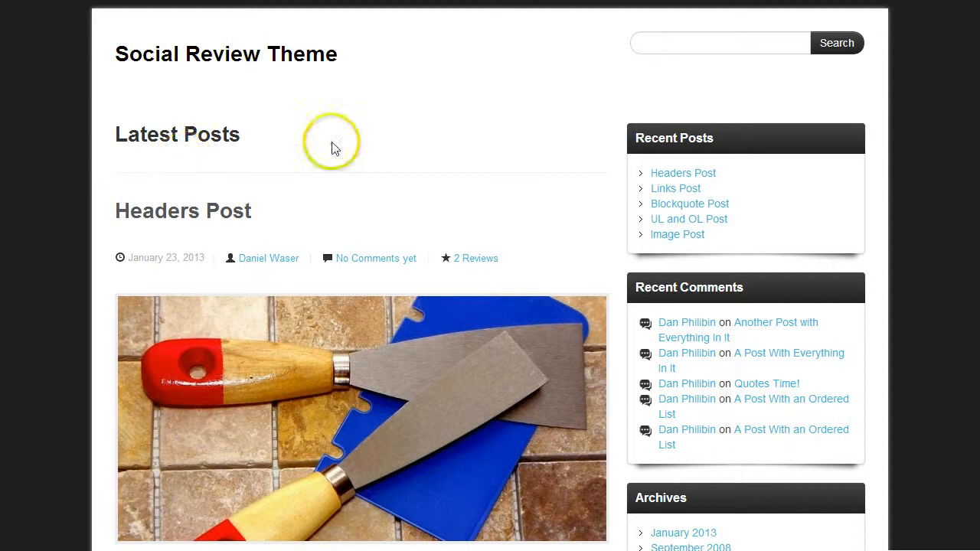
- Scroll the live site to the footer's '© 2008-2013 Social Review Theme' copyright line
scroll("down", 3)
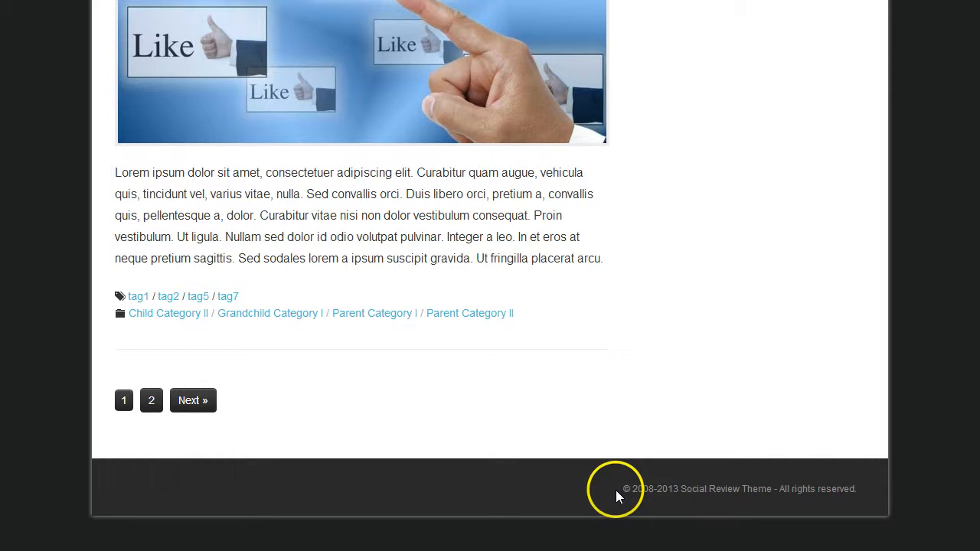
mouse_move(832, 490)
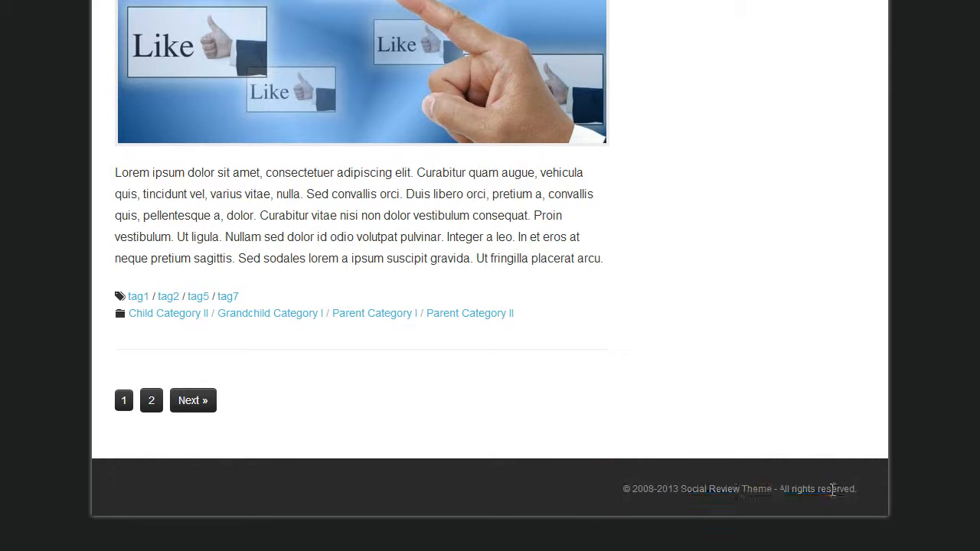
mouse_move(691, 519)
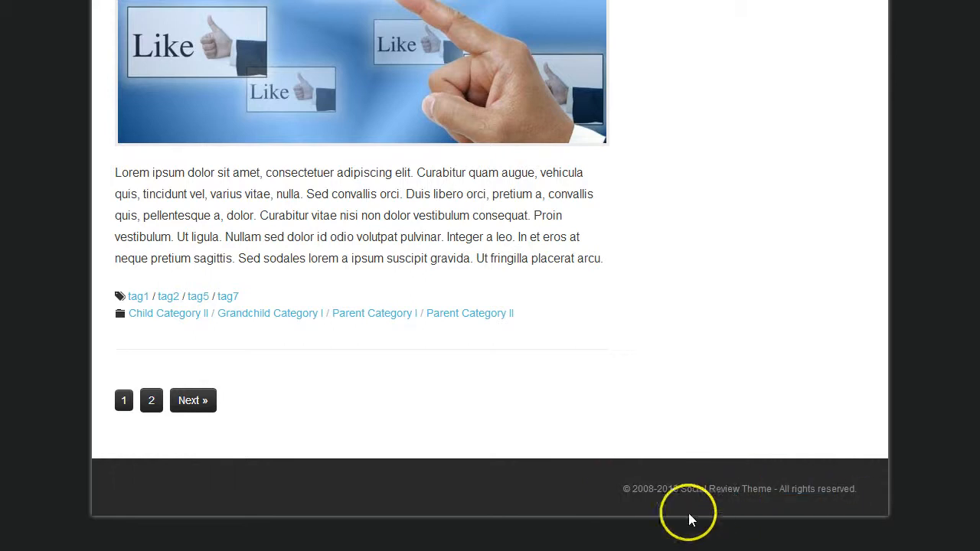
mouse_move(624, 496)
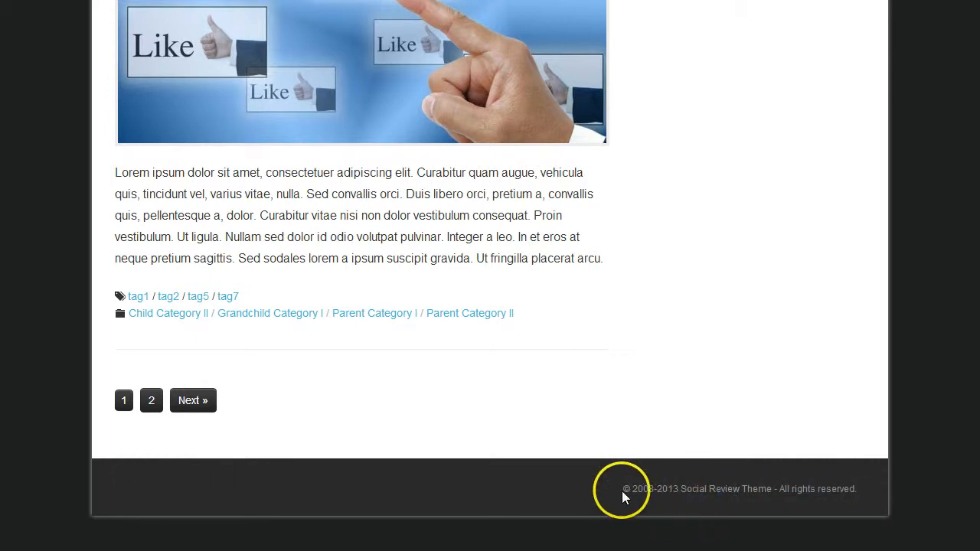
mouse_move(628, 489)
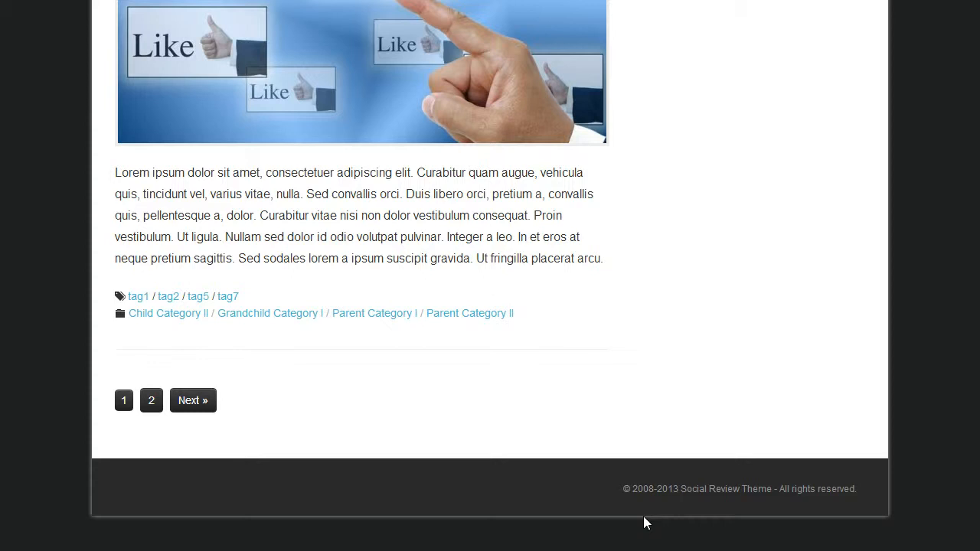
mouse_move(666, 489)
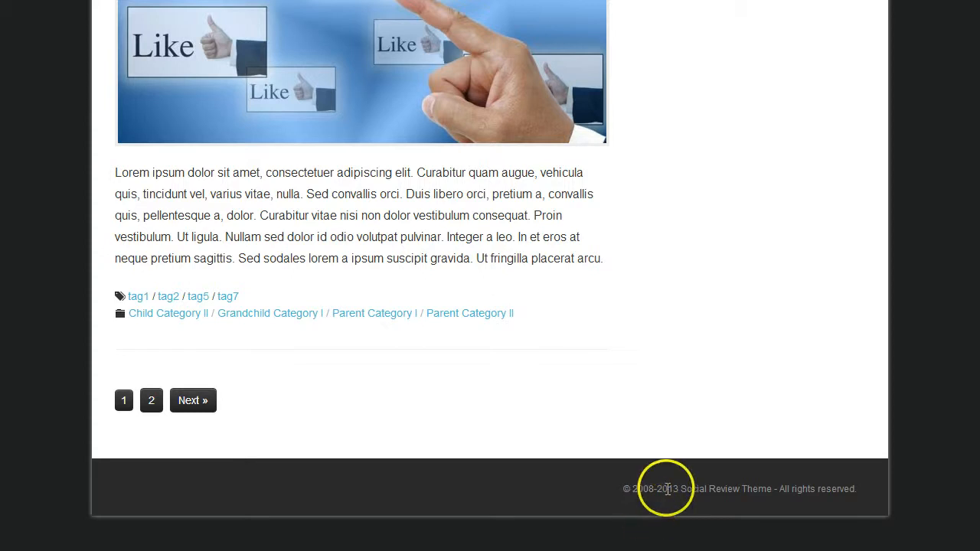
mouse_move(781, 521)
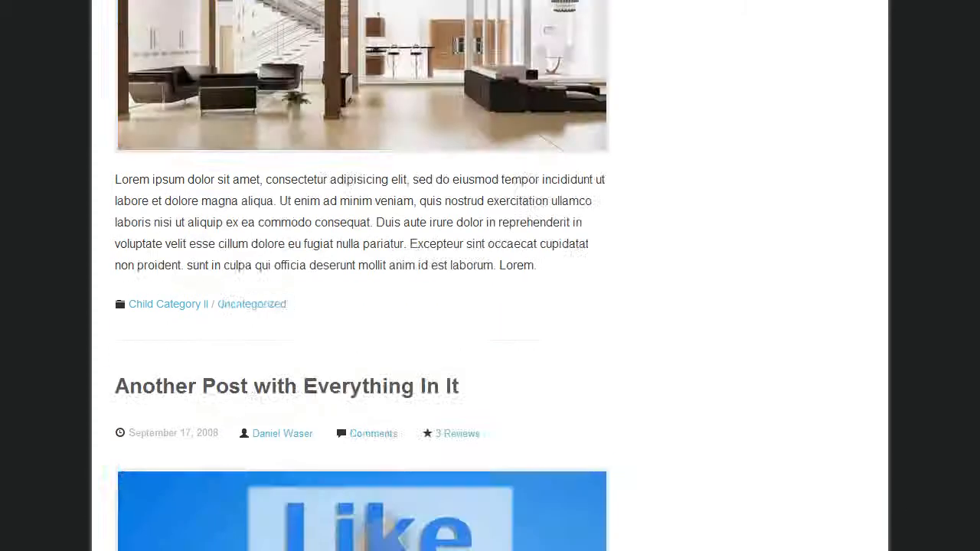
- In the Social Review Theme Header options, switch Marketing Bar Desktop ON
scroll("up", 3)
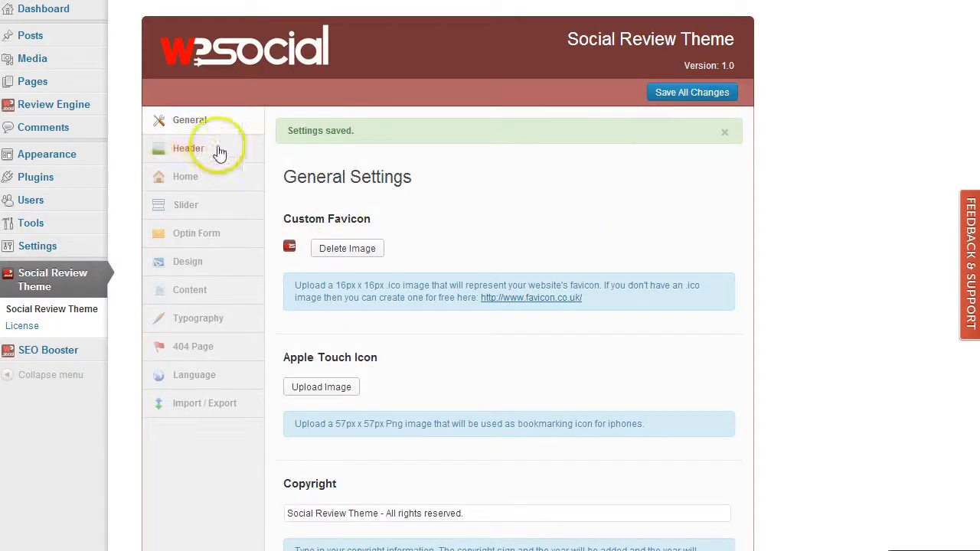
left_click(723, 131)
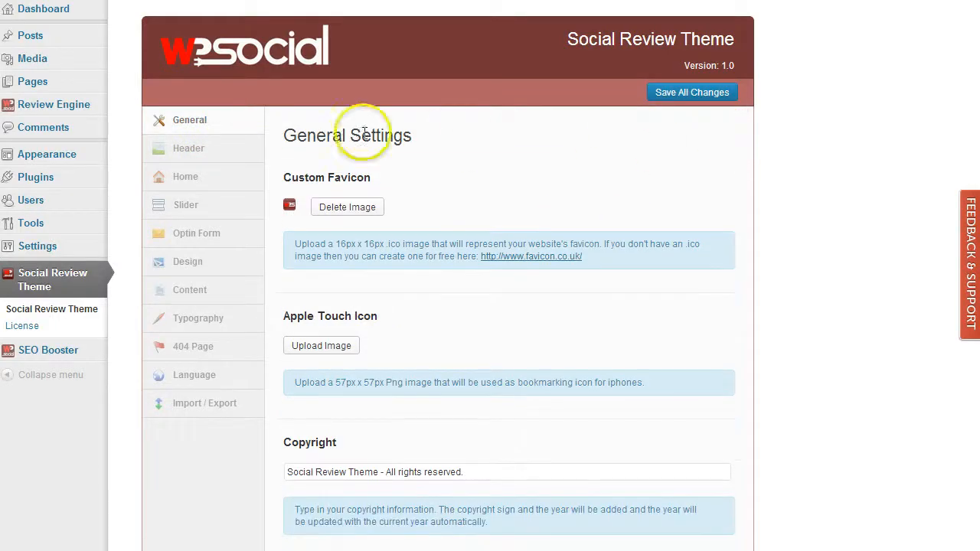
left_click(189, 148)
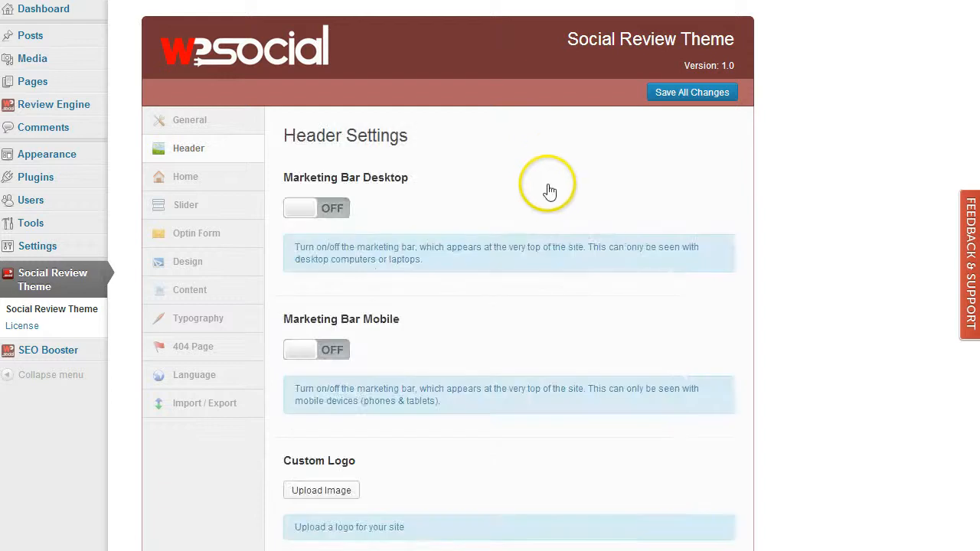
mouse_move(338, 188)
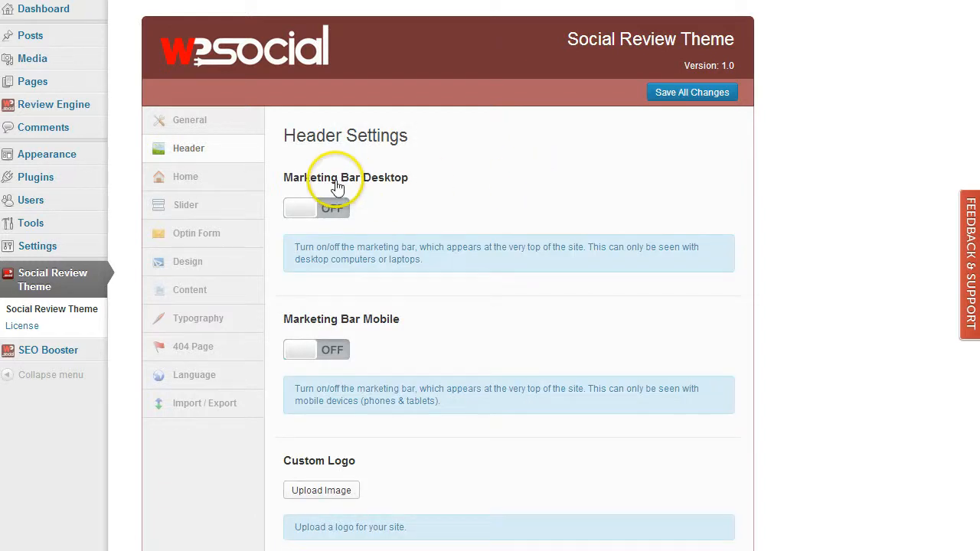
mouse_move(457, 186)
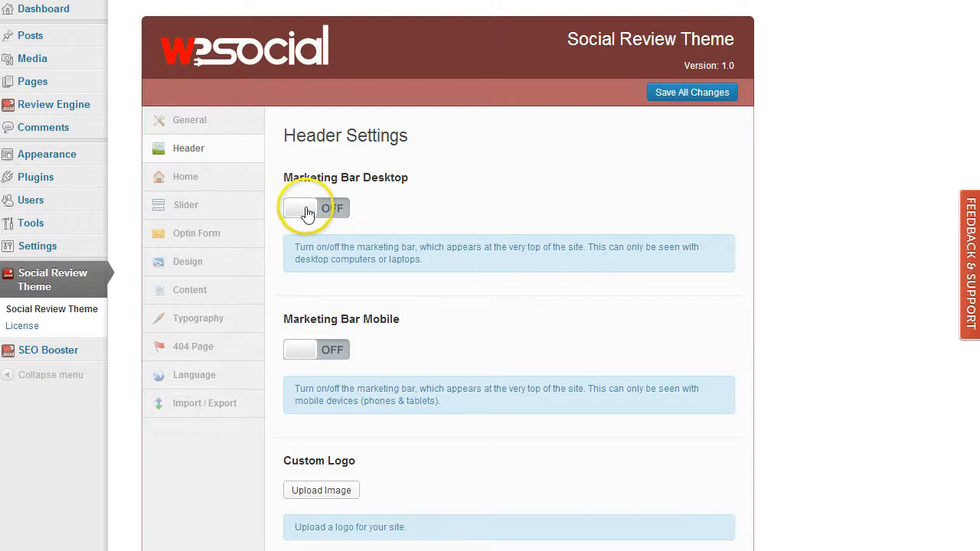
left_click(301, 208)
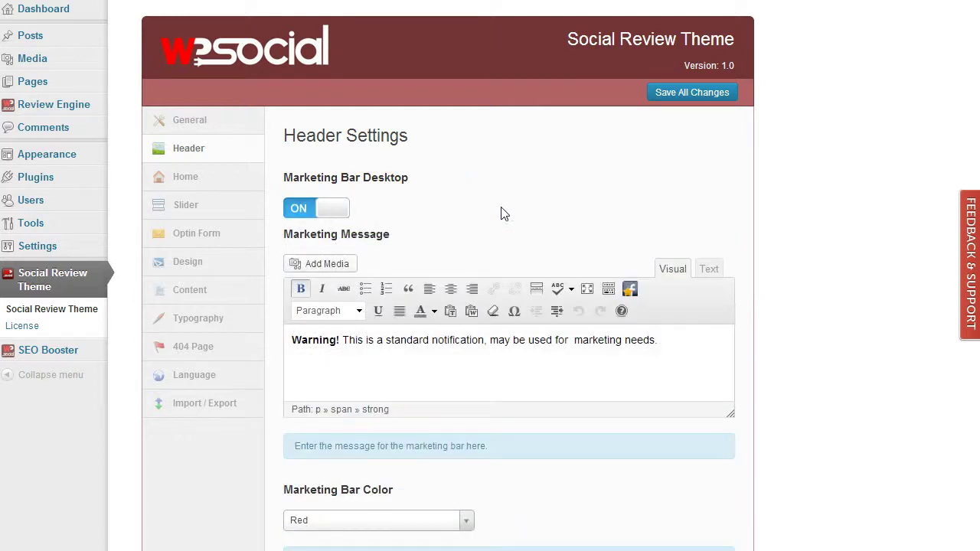
left_click(653, 339)
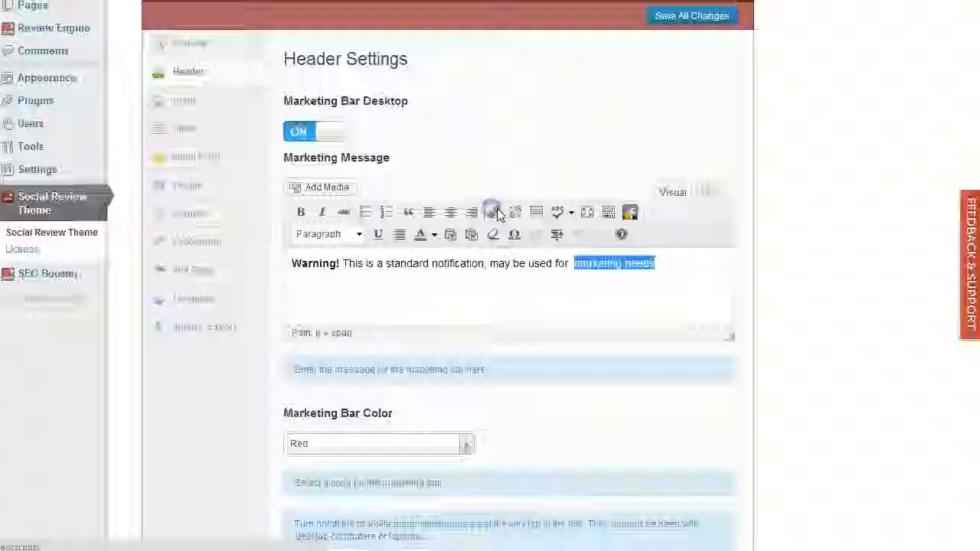
left_click(493, 212)
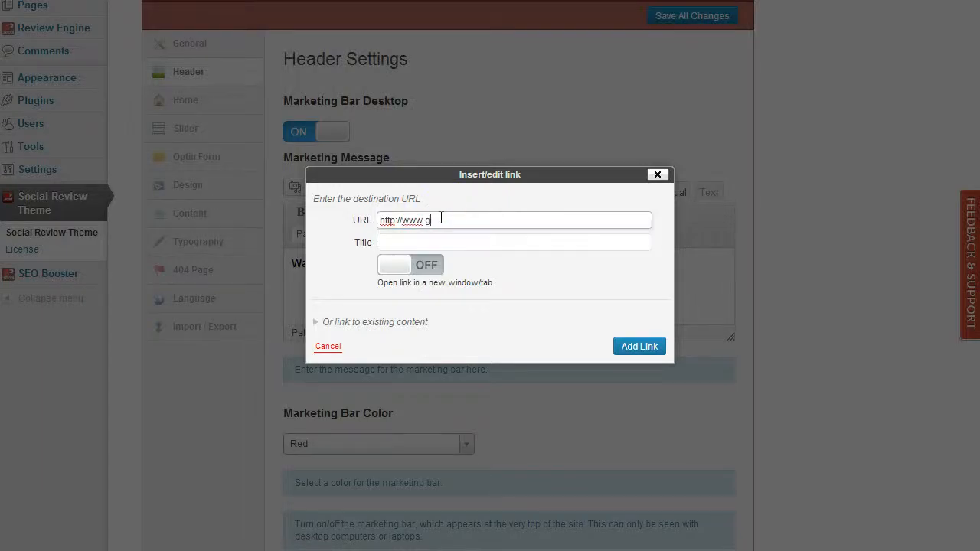
type("oogle")
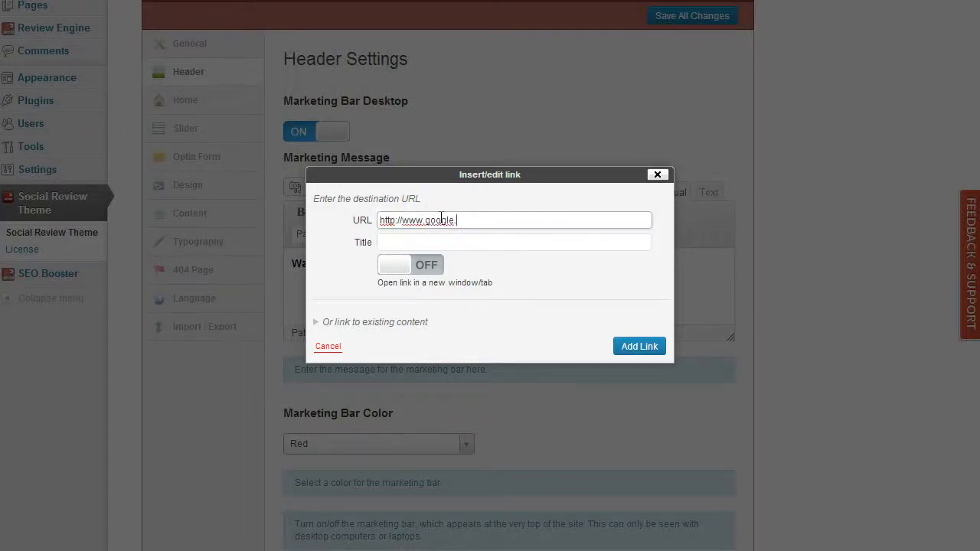
type(".com")
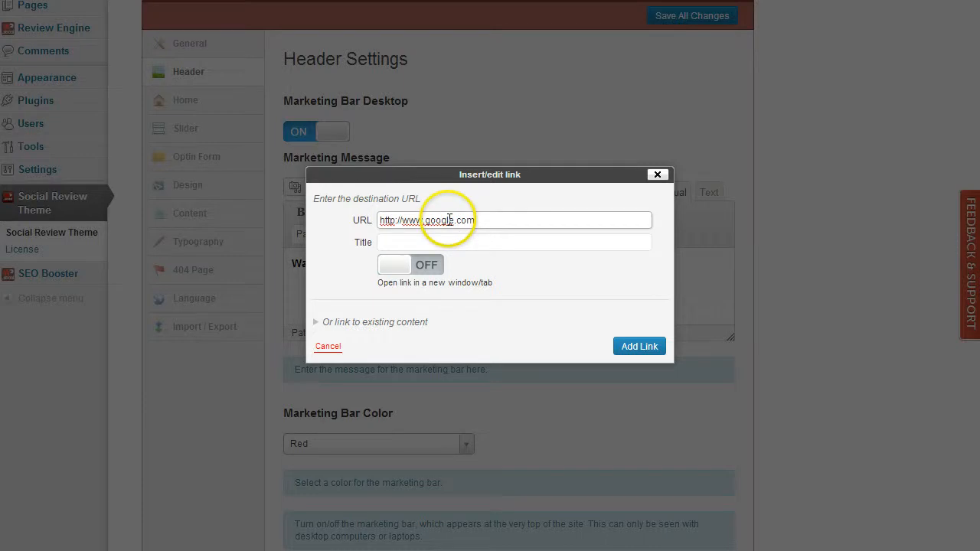
left_click(411, 265)
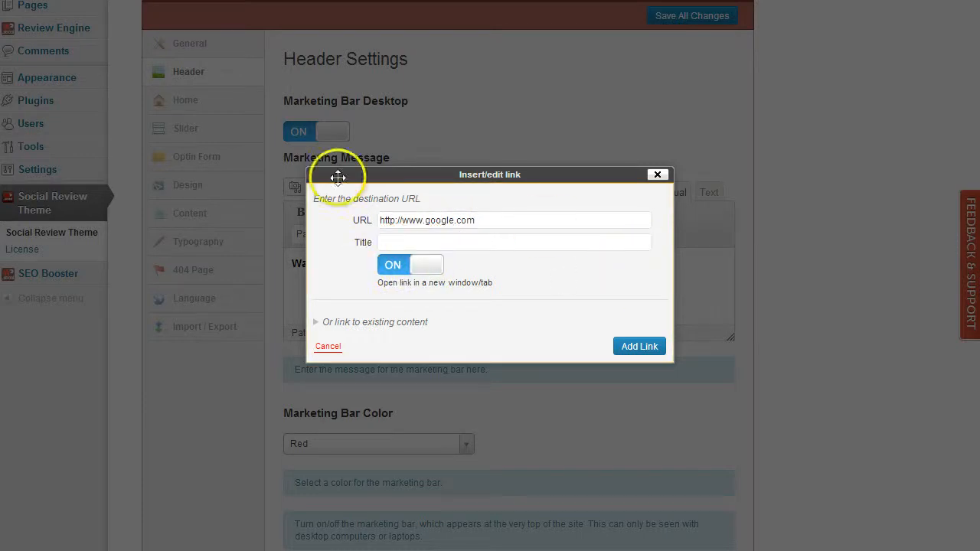
mouse_move(539, 291)
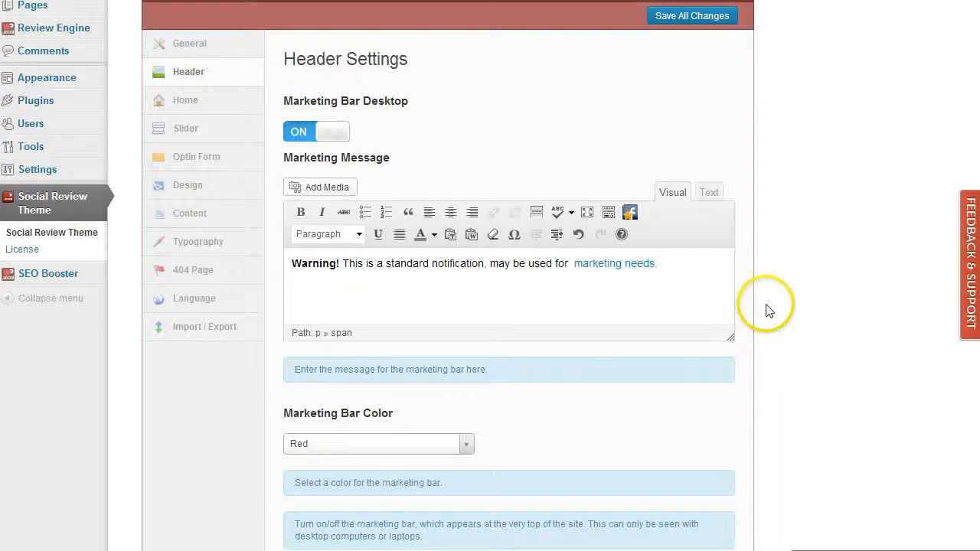
mouse_move(819, 281)
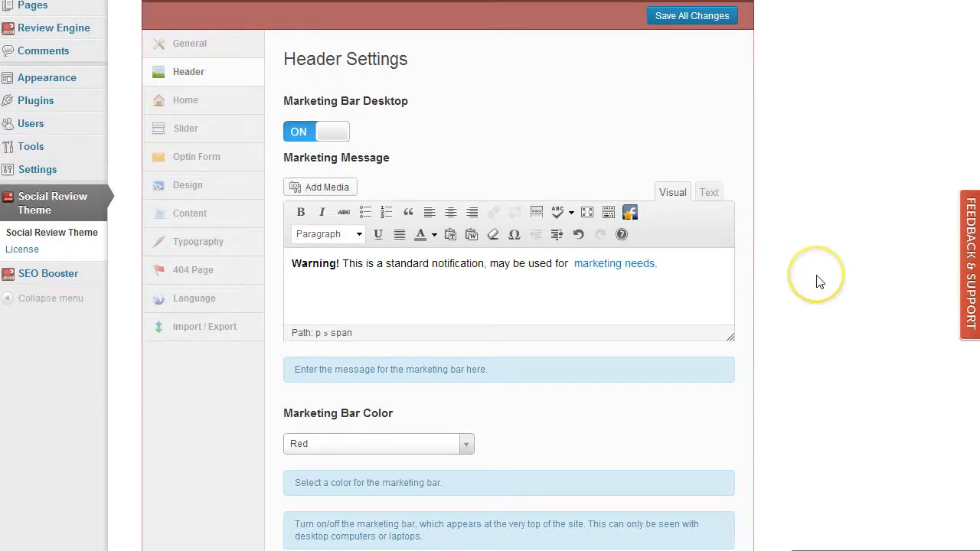
scroll("down", 3)
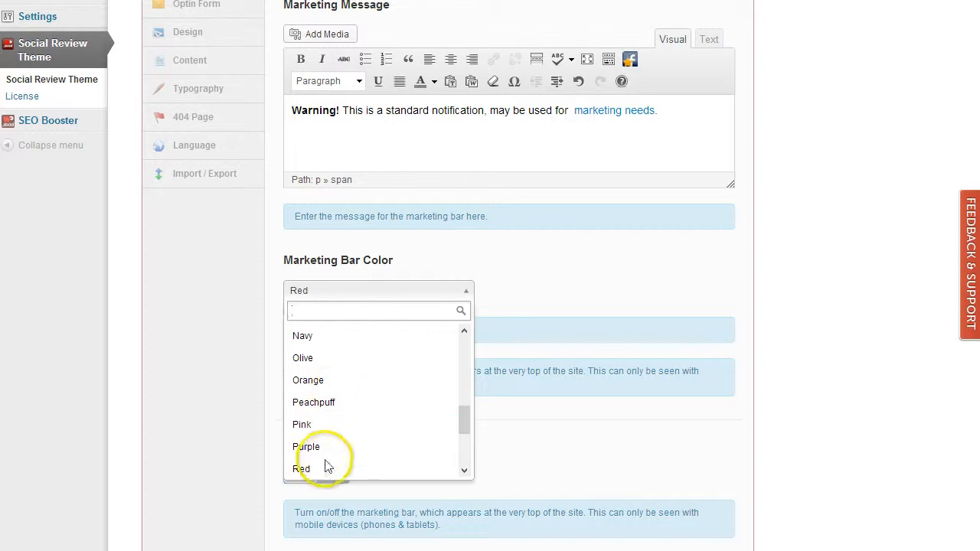
- Pick Red as the marketing bar colour
left_click(302, 468)
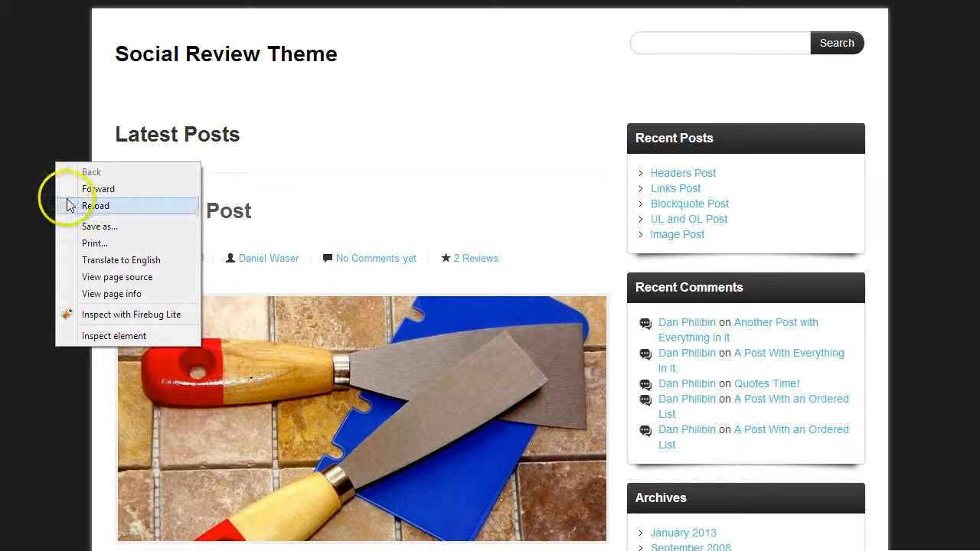
- Reload the front page to show the red marketing bar
left_click(99, 205)
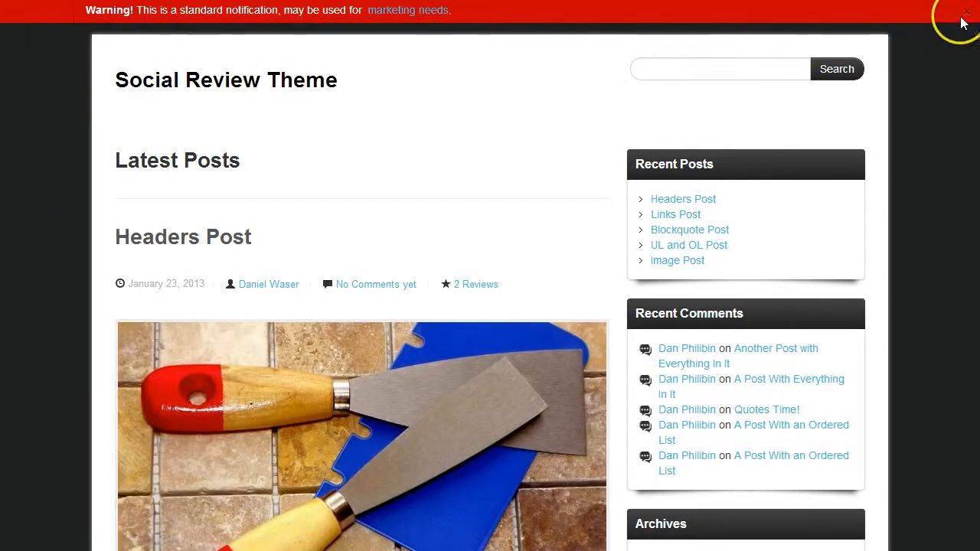
mouse_move(548, 21)
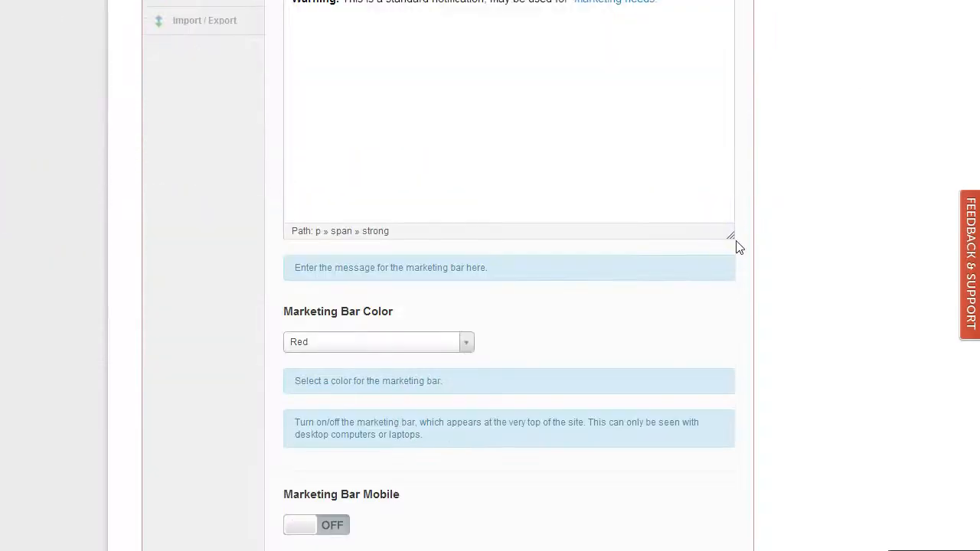
scroll("down", 3)
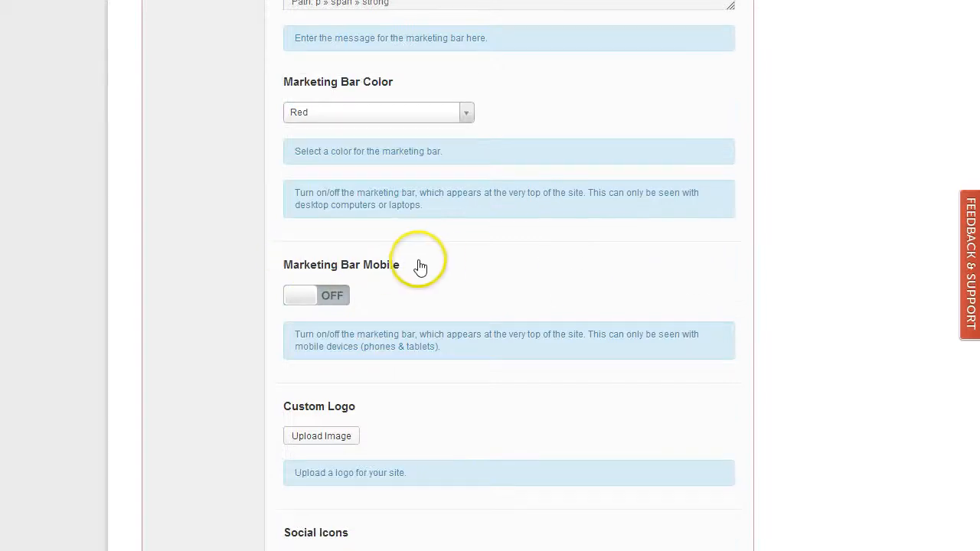
mouse_move(406, 285)
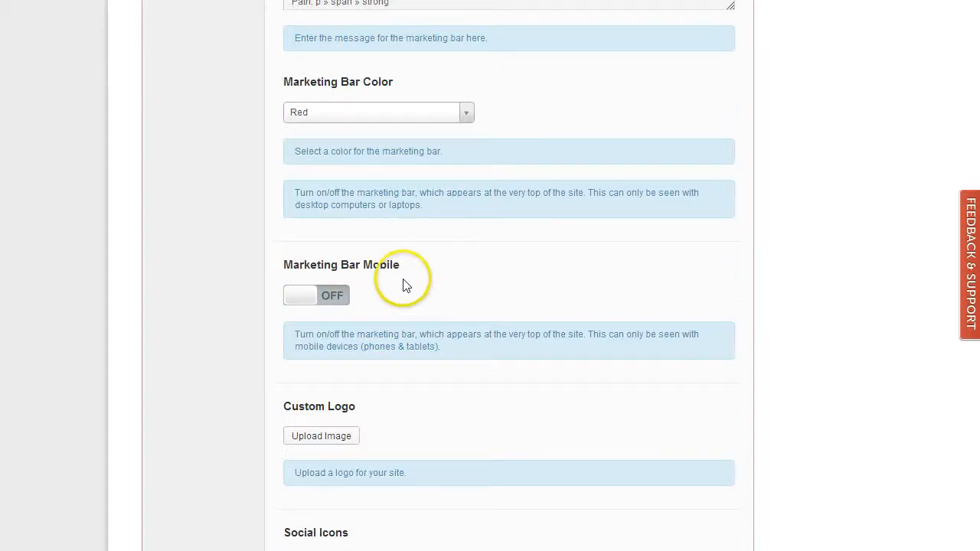
left_click(300, 295)
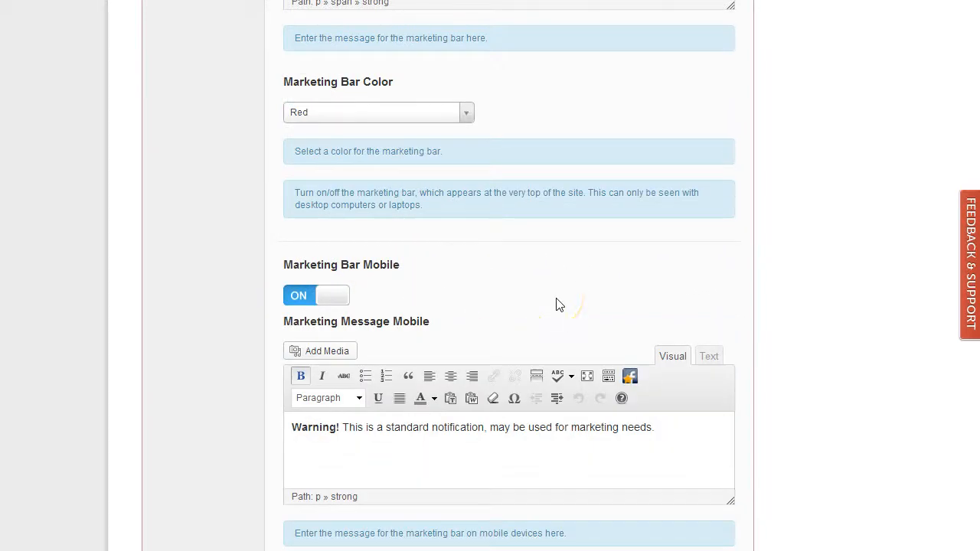
scroll("down", 3)
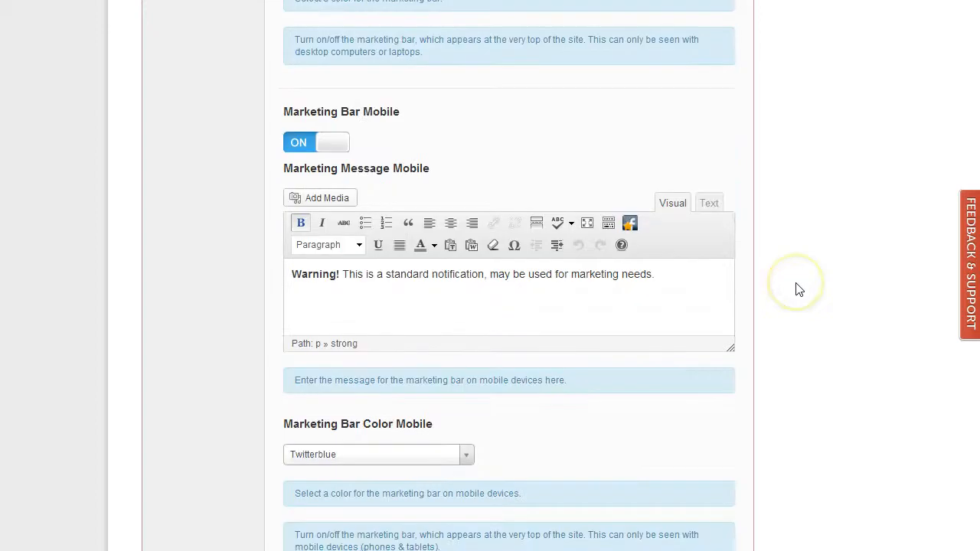
mouse_move(661, 274)
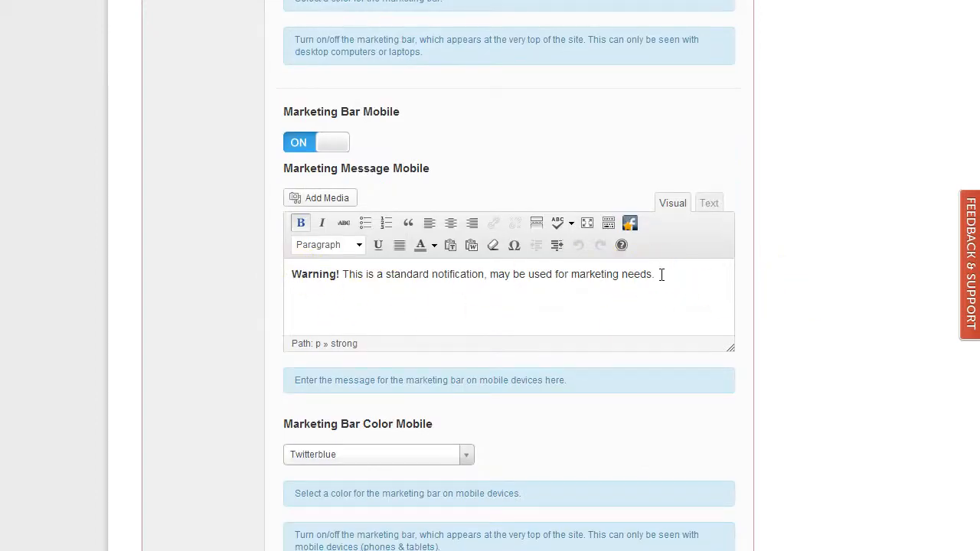
mouse_move(455, 470)
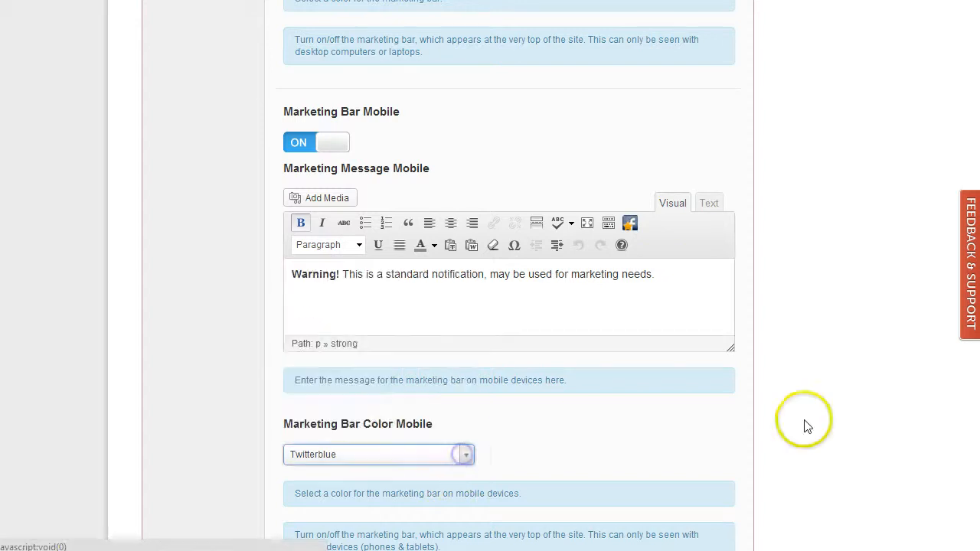
mouse_move(282, 165)
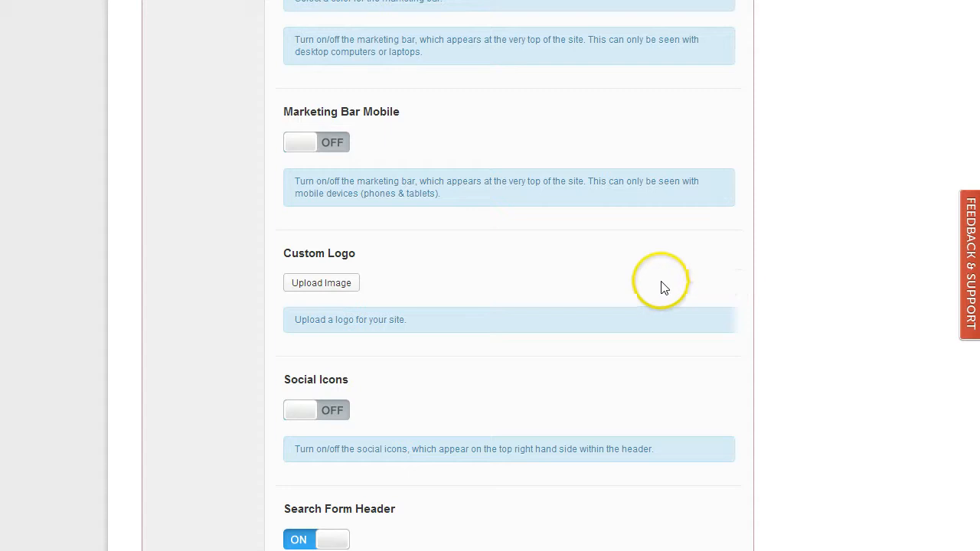
mouse_move(322, 283)
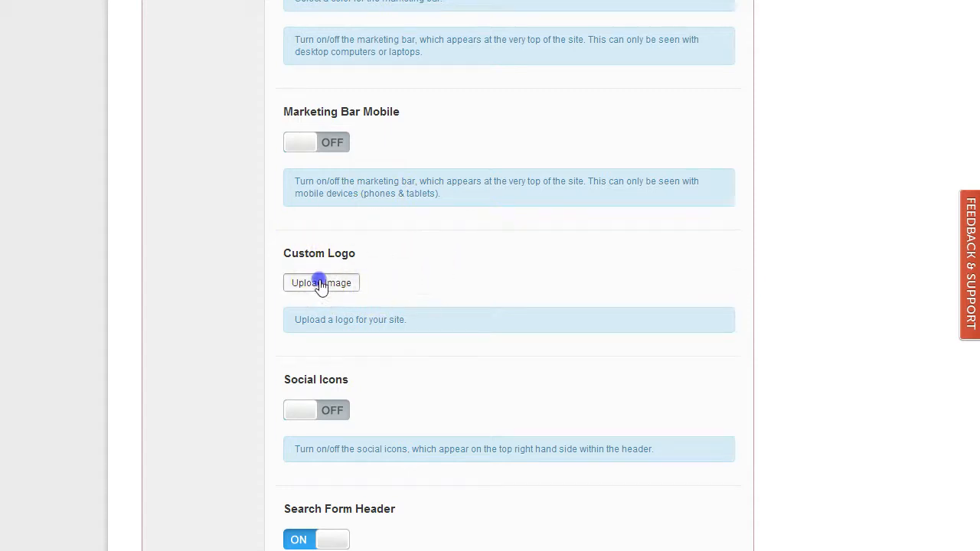
- Set the Custom Logo to the Social Review logo.png image
left_click(321, 282)
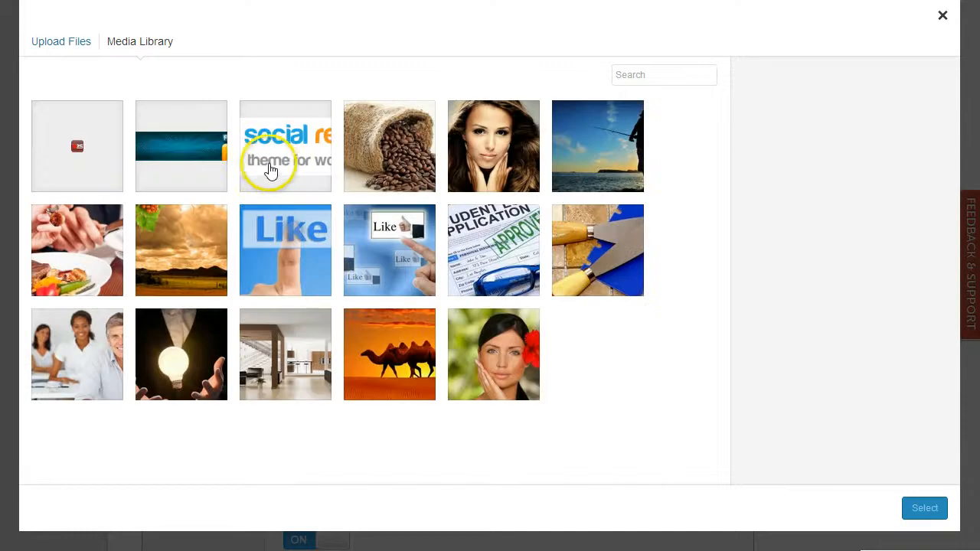
left_click(285, 145)
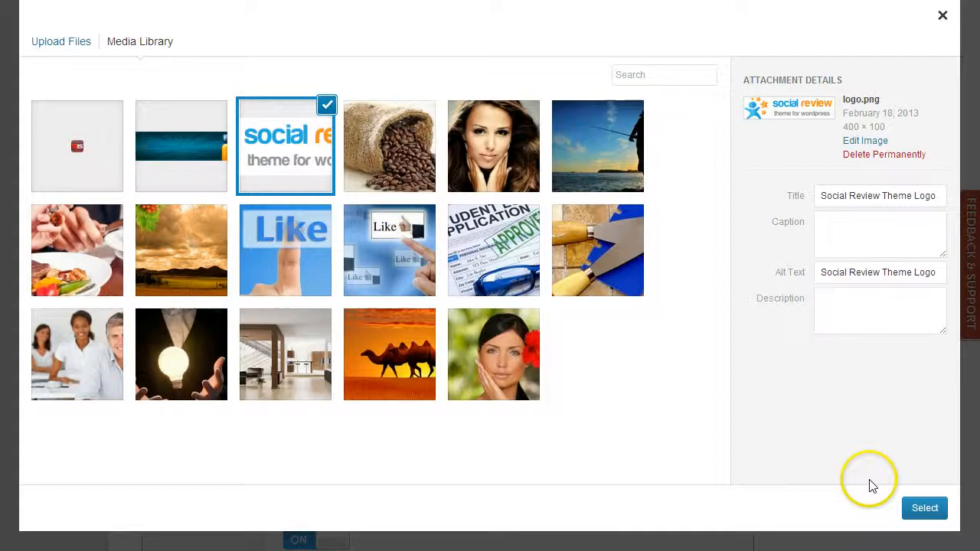
left_click(924, 508)
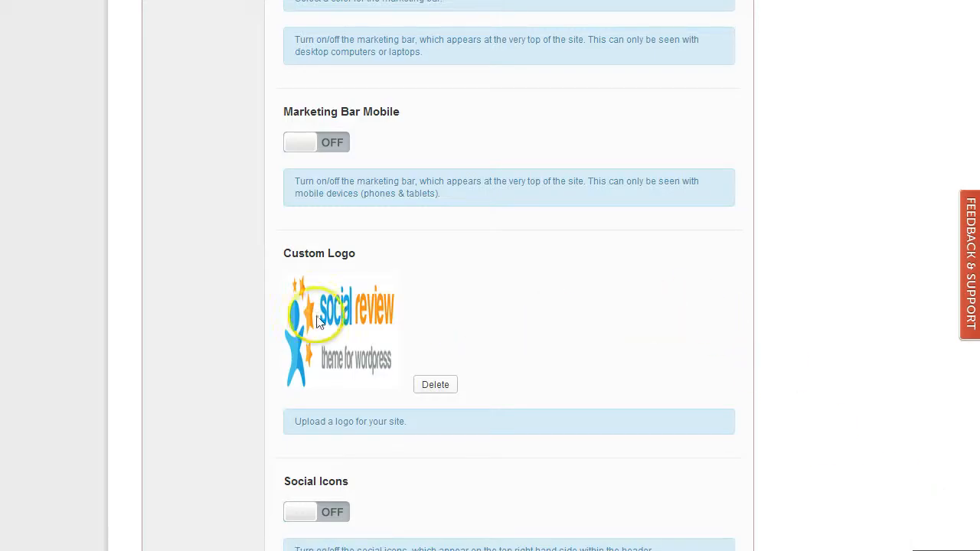
mouse_move(636, 299)
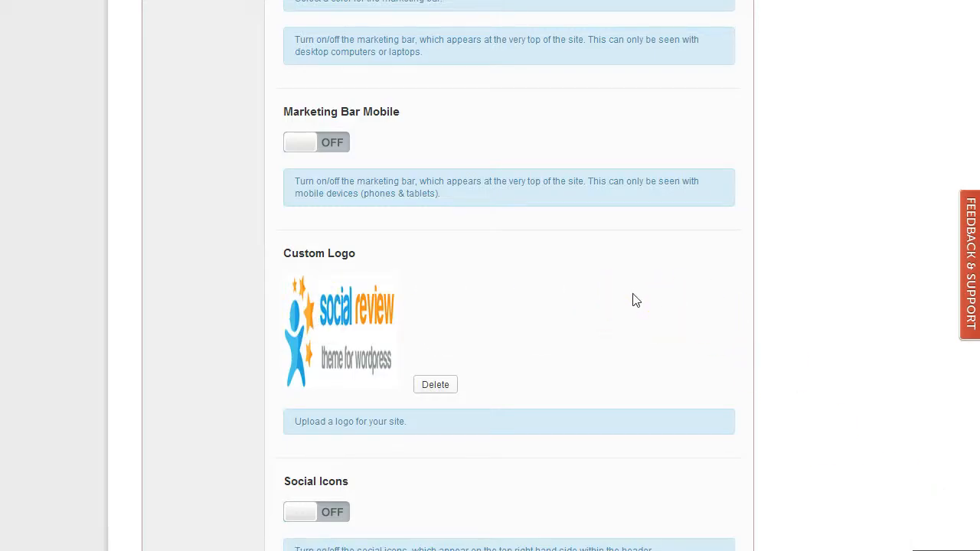
scroll("down", 3)
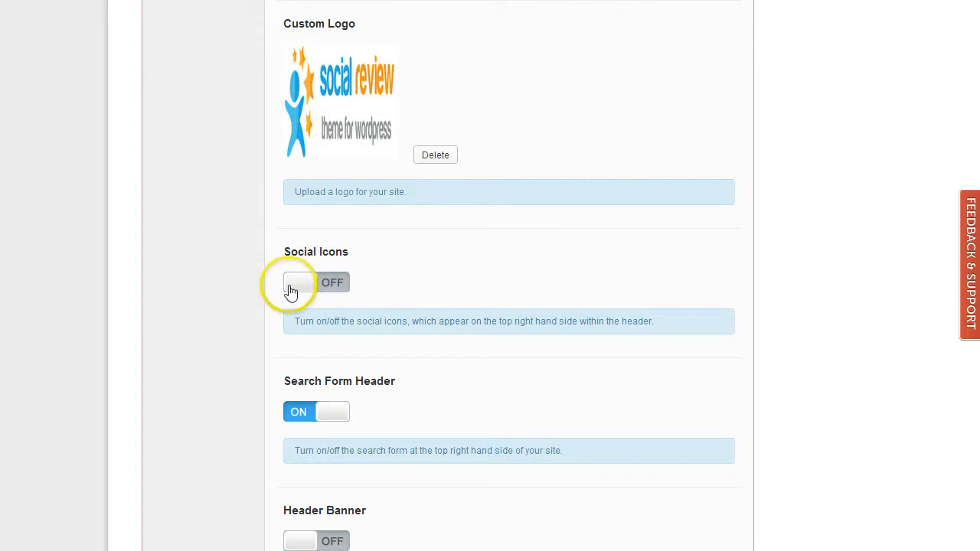
- Turn Social Icons ON, enter Facebook, Google Plus, Twitter and YouTube URLs, and save
left_click(300, 282)
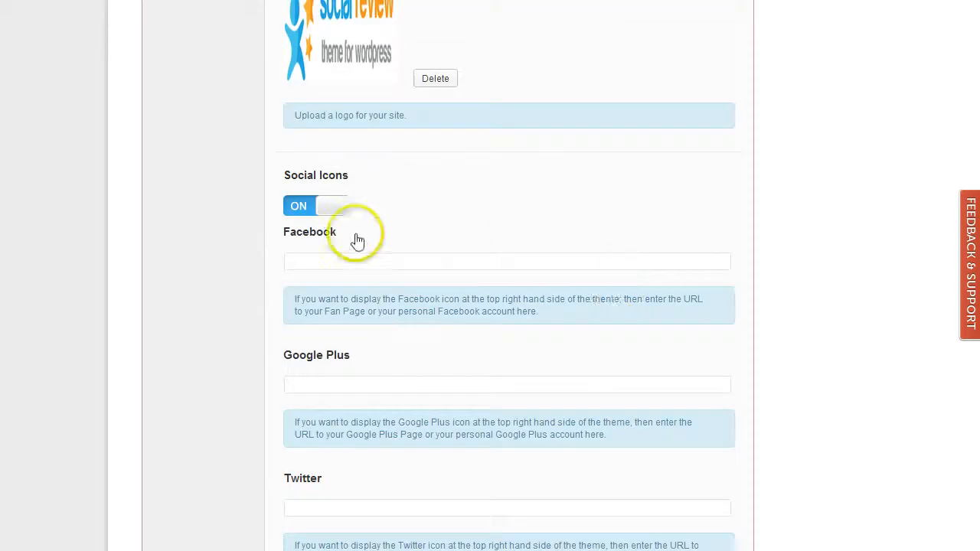
scroll("down", 3)
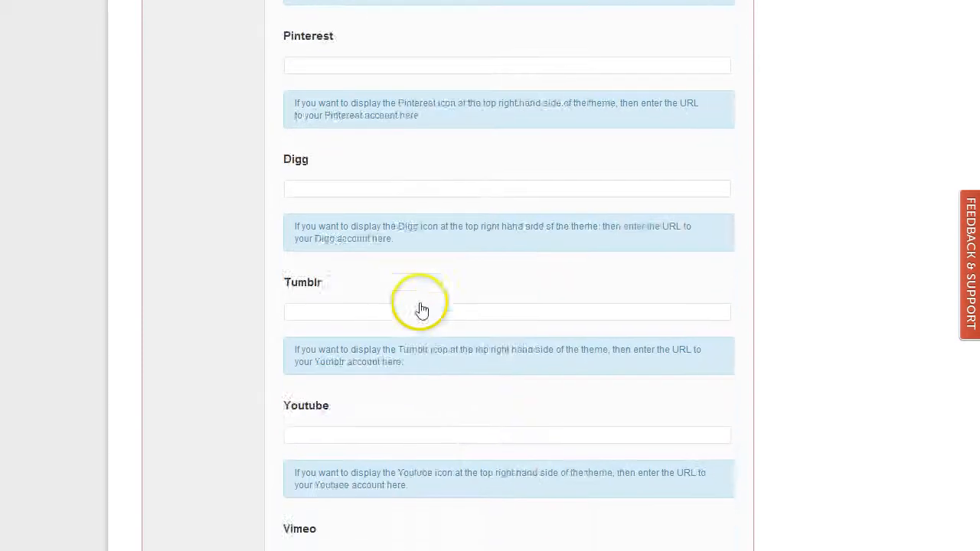
scroll("up", 3)
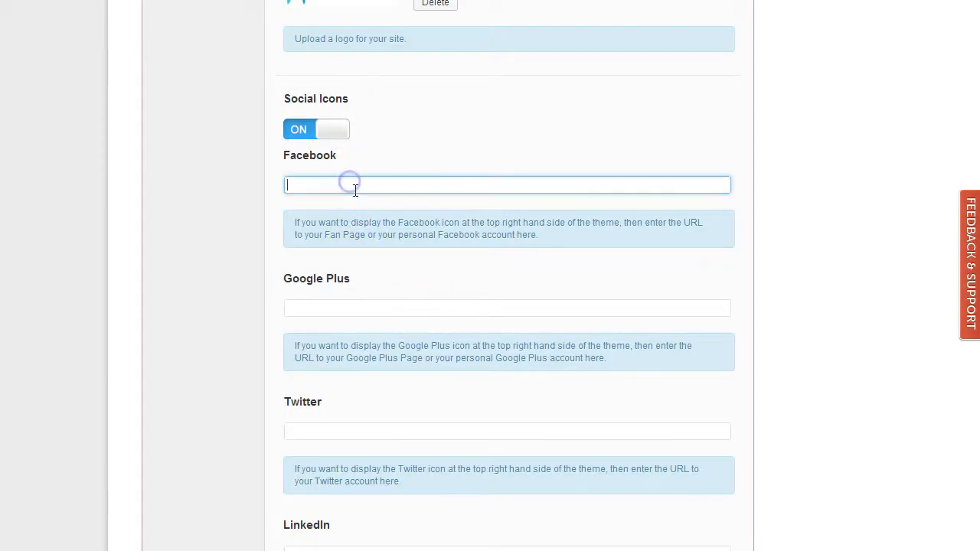
left_click(506, 307)
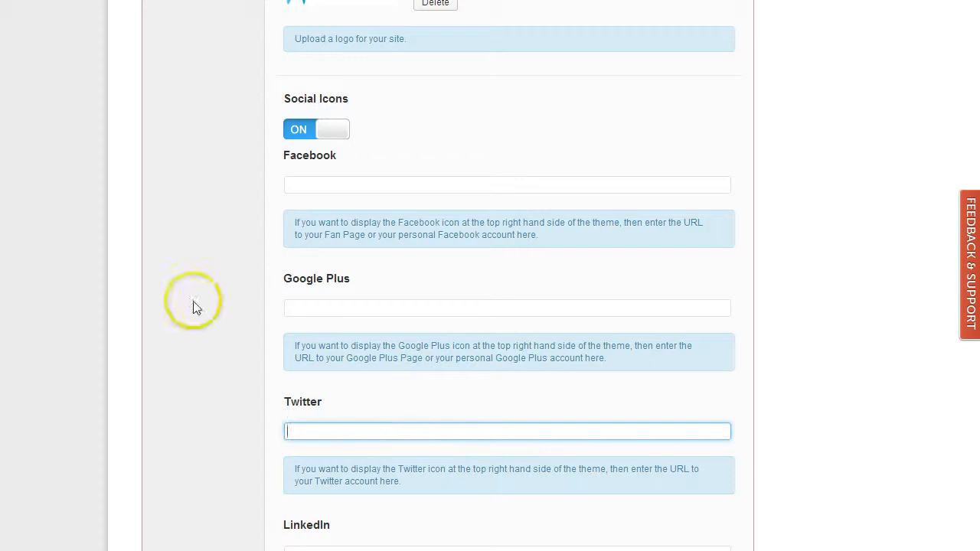
left_click(507, 184)
type("https://www.facebook.com/WPSocial")
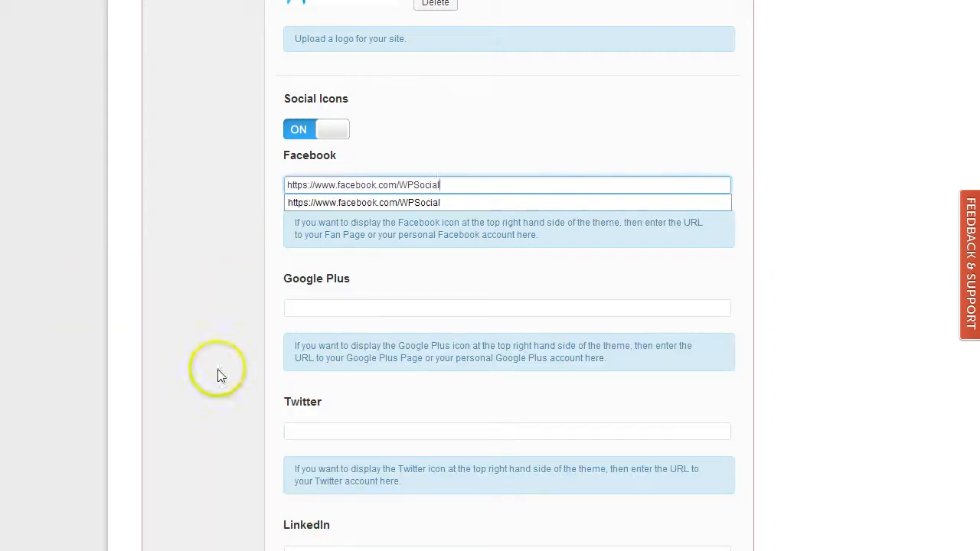
left_click(507, 308)
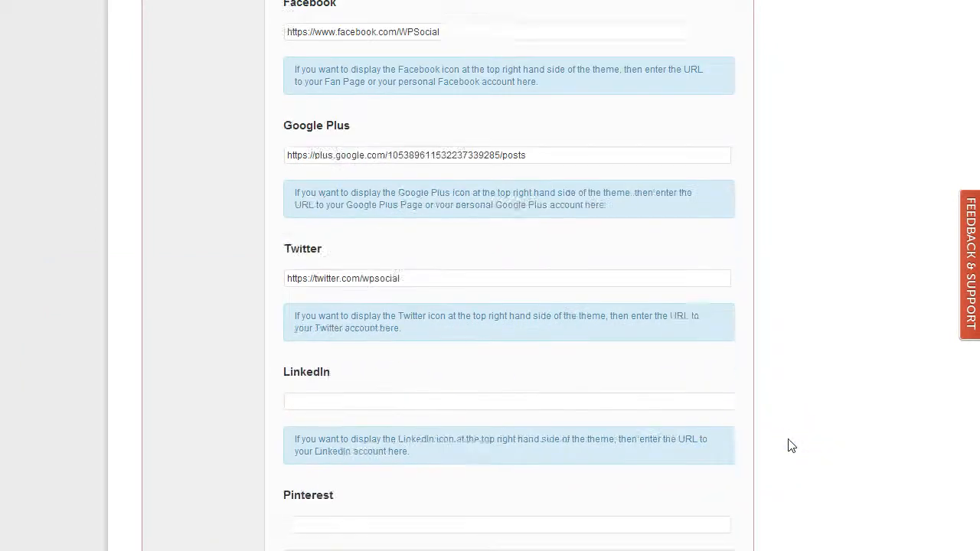
scroll("down", 3)
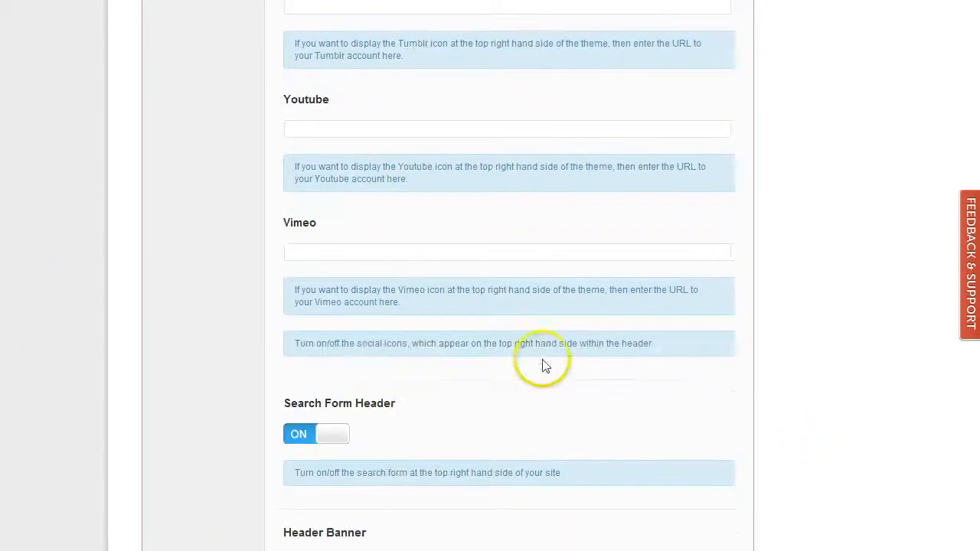
mouse_move(544, 363)
type("http://www.youtube.com/wpsocial")
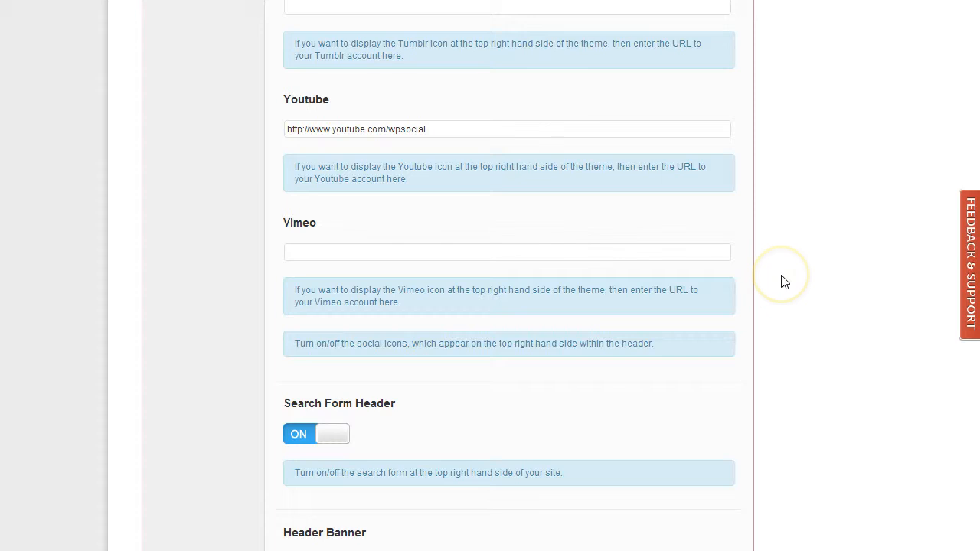
scroll("up", 3)
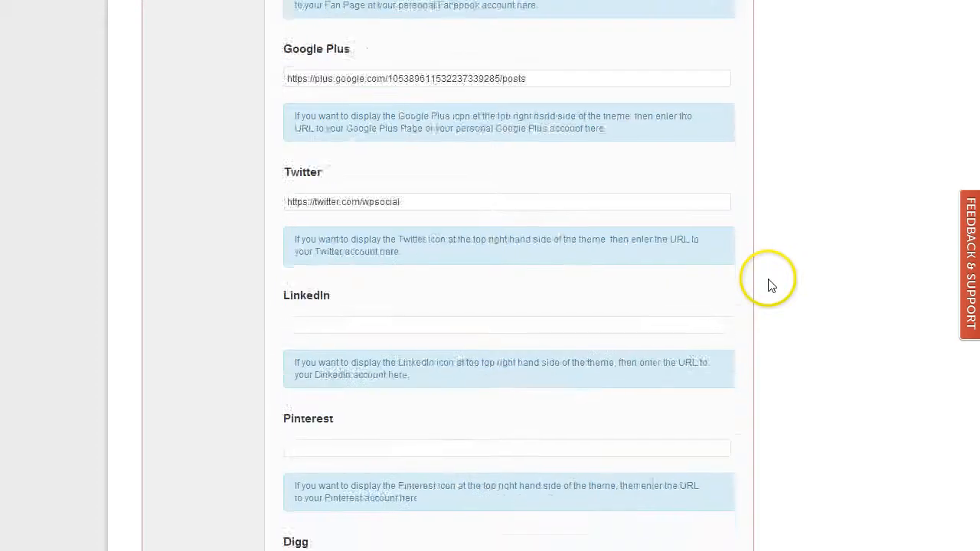
left_click(691, 15)
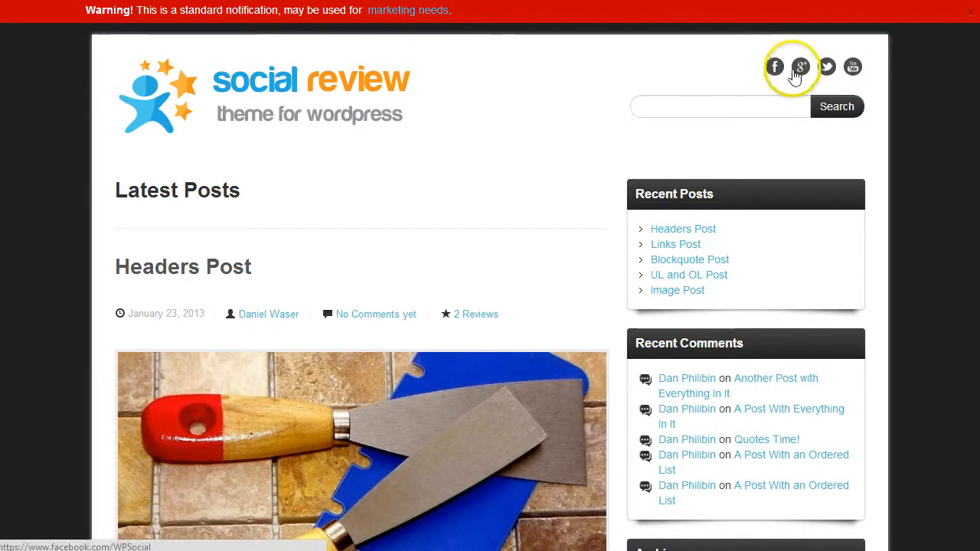
mouse_move(852, 67)
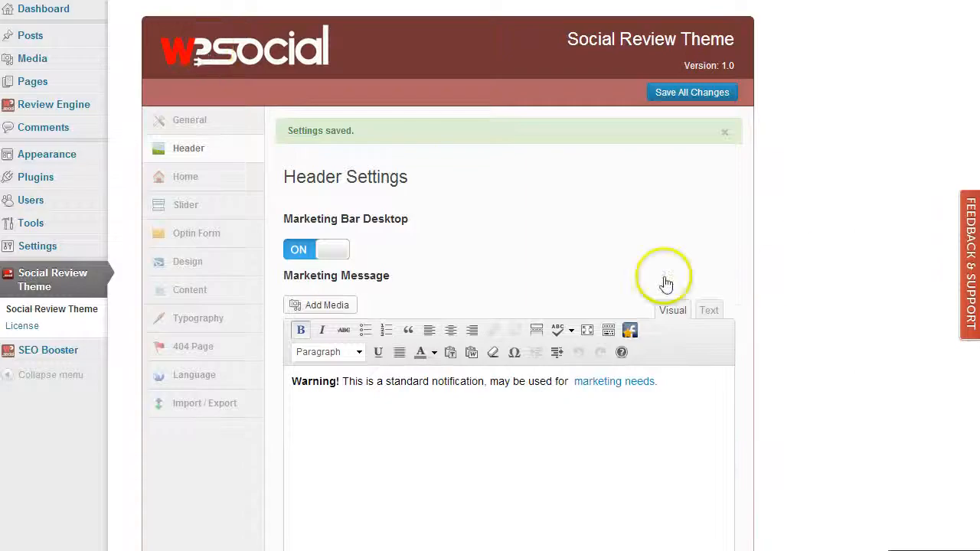
- Switch the Search Form Header toggle to OFF
scroll("down", 3)
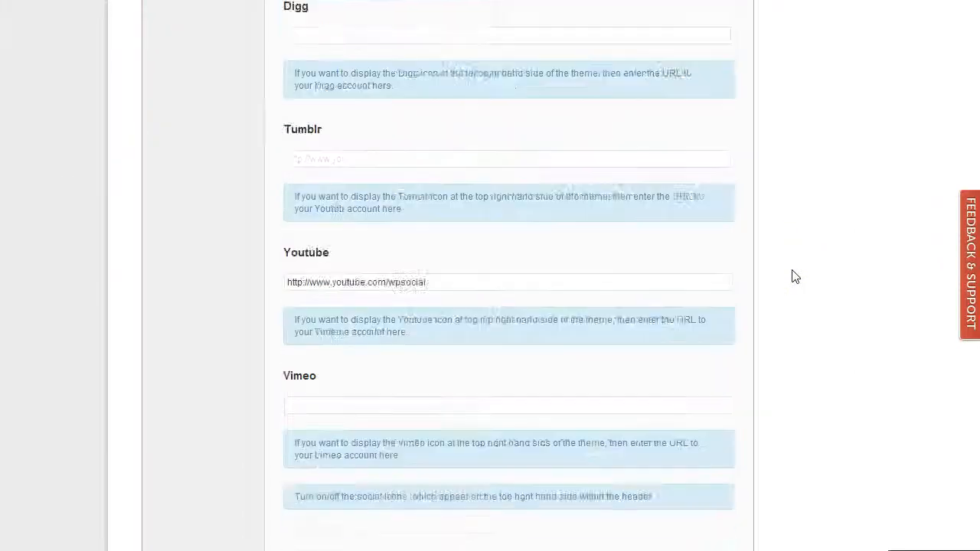
scroll("down", 3)
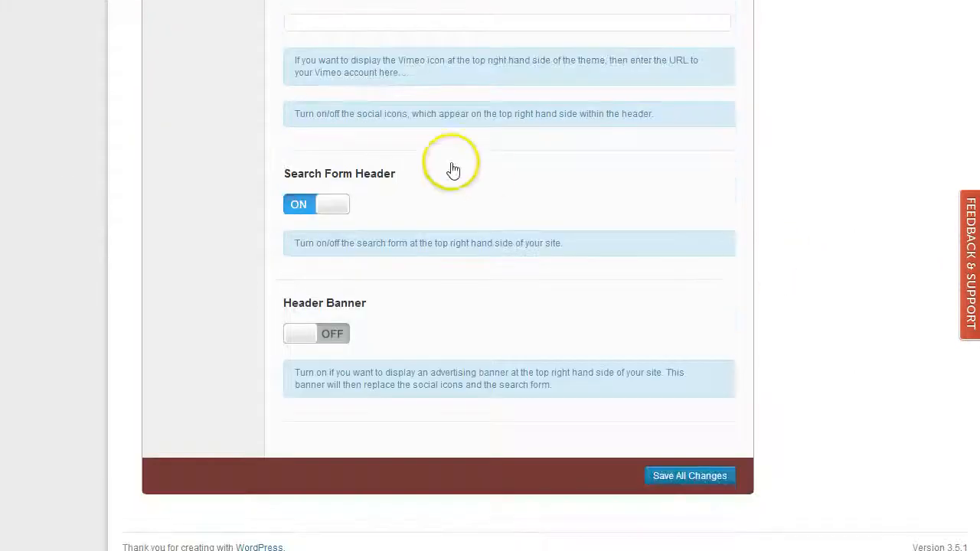
left_click(316, 204)
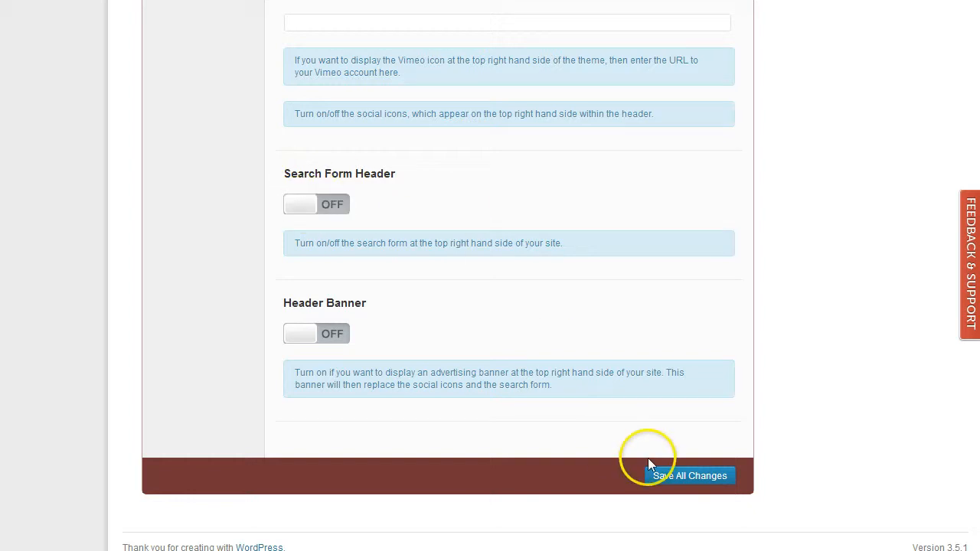
- Save, reload the site to confirm the search form is gone, then enable the header banner
left_click(688, 475)
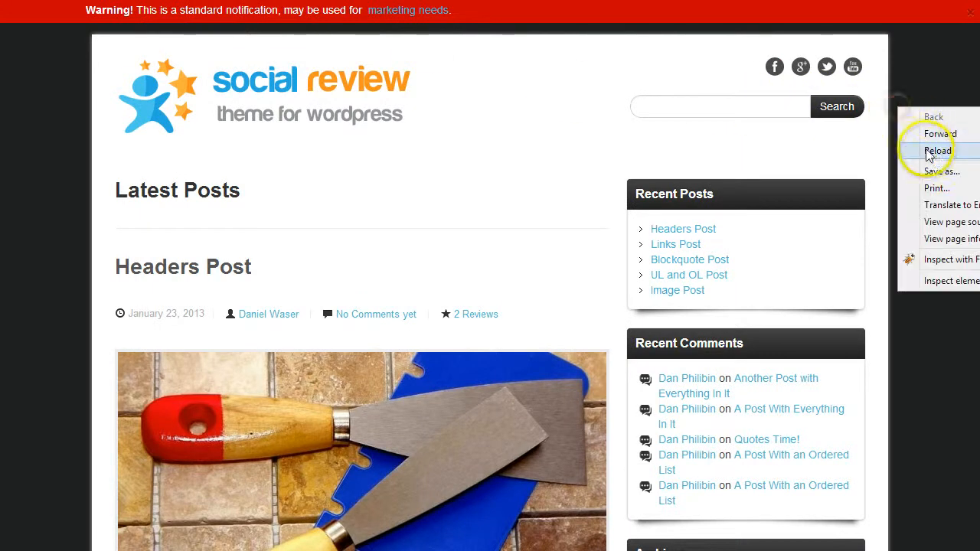
left_click(938, 149)
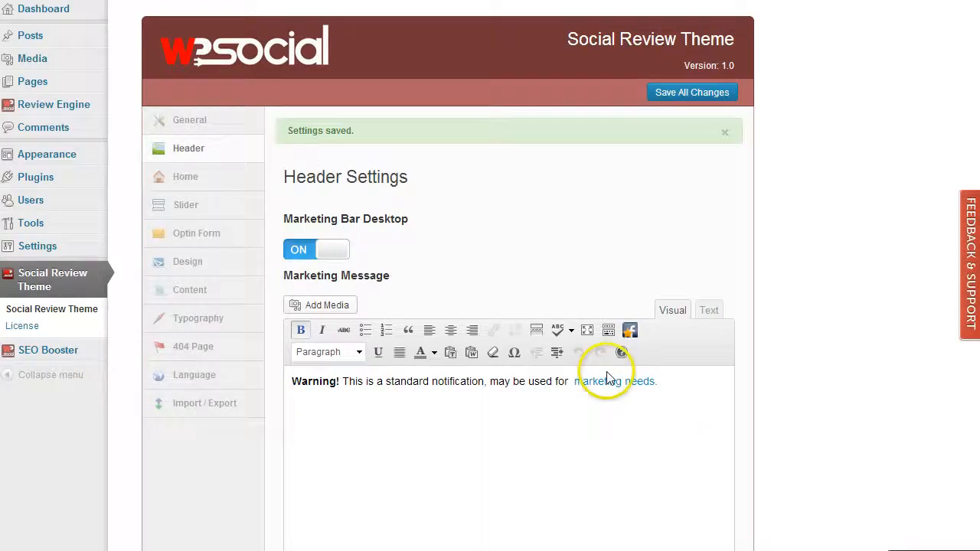
scroll("down", 3)
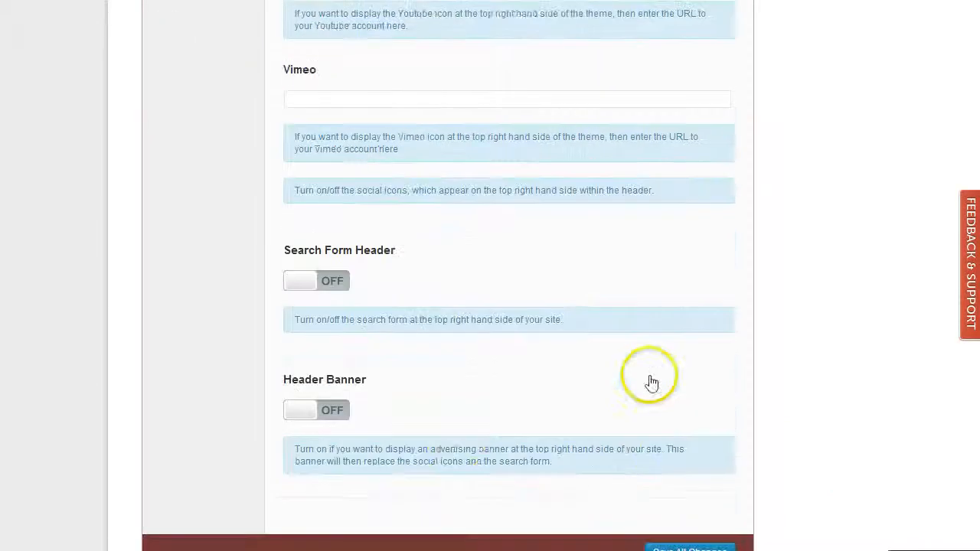
scroll("down", 3)
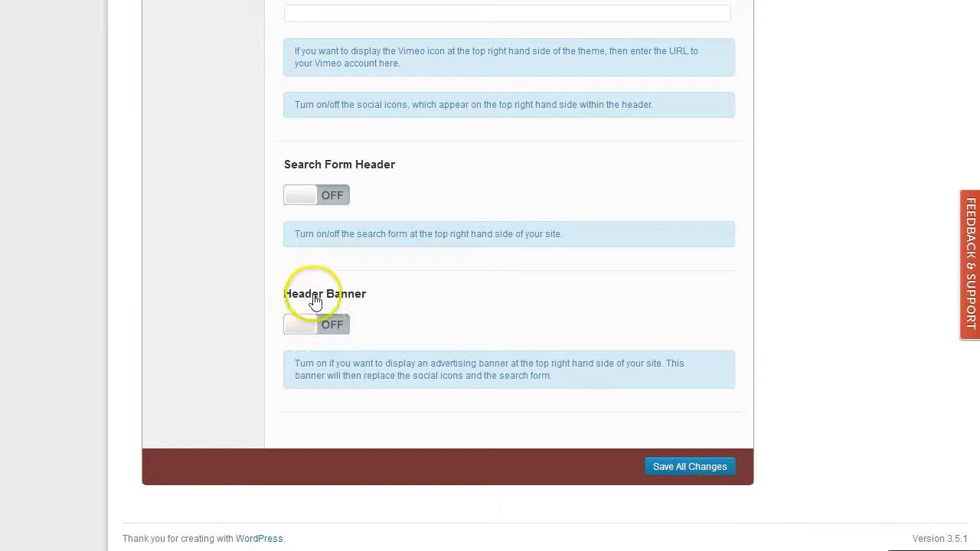
mouse_move(232, 295)
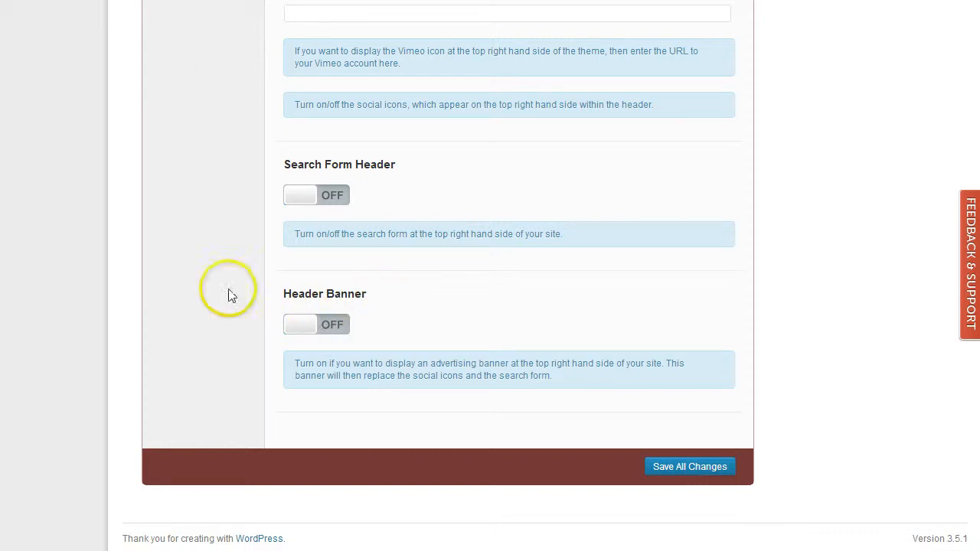
mouse_move(509, 392)
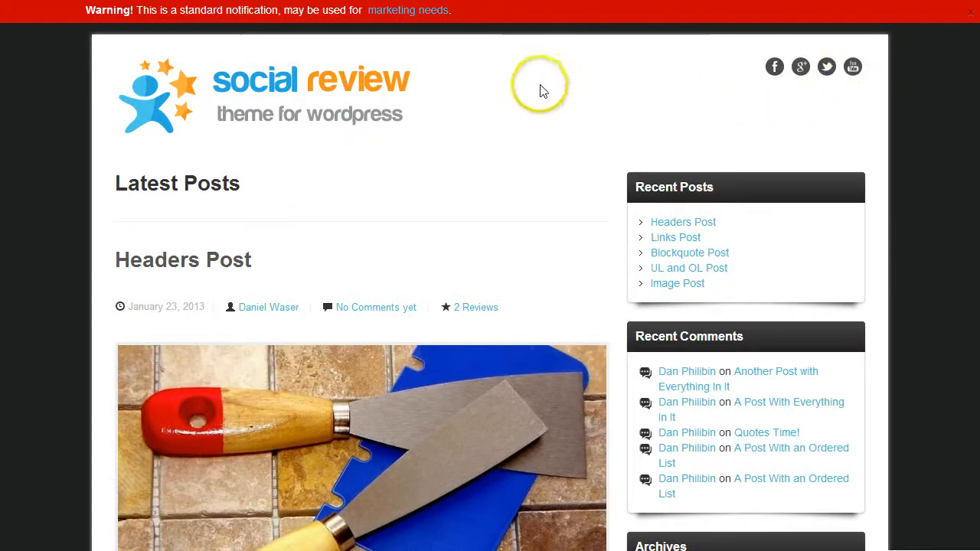
mouse_move(620, 103)
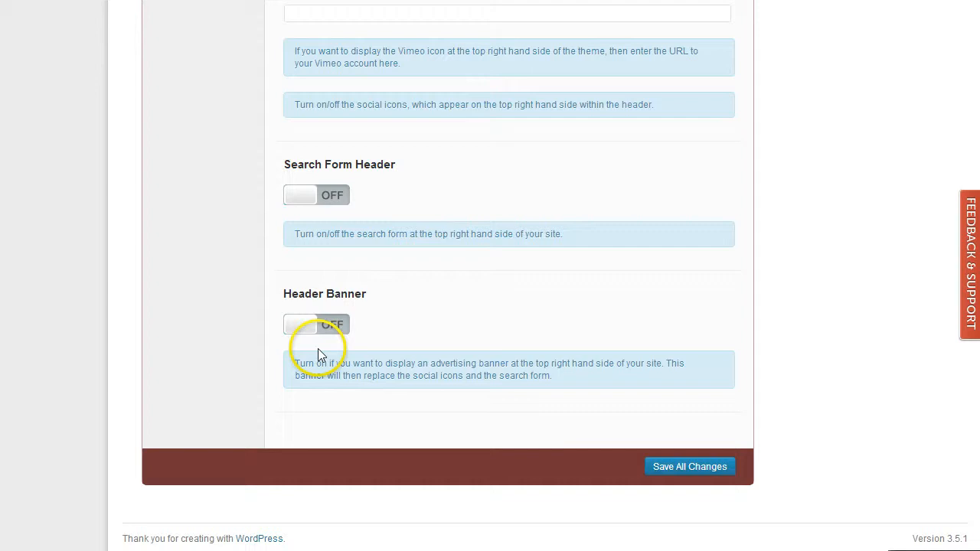
left_click(316, 325)
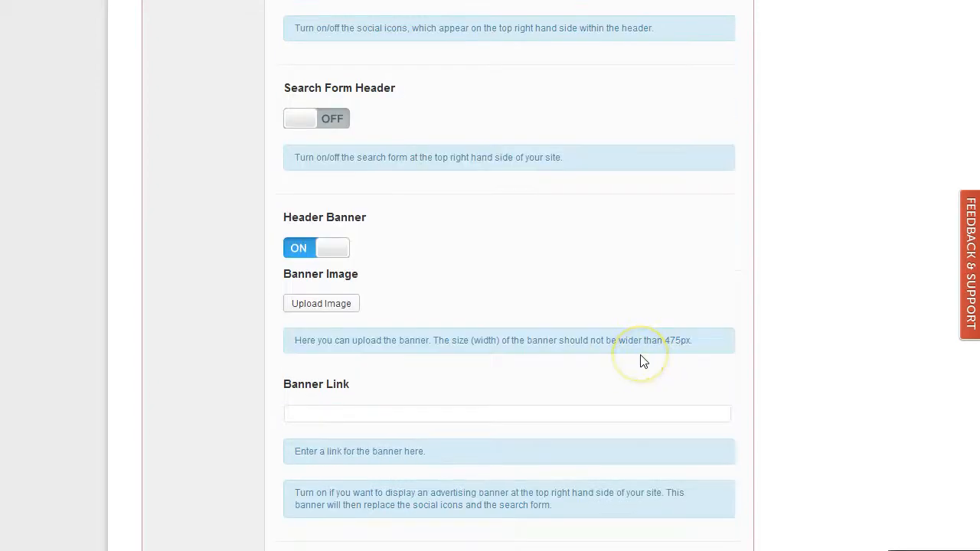
mouse_move(328, 313)
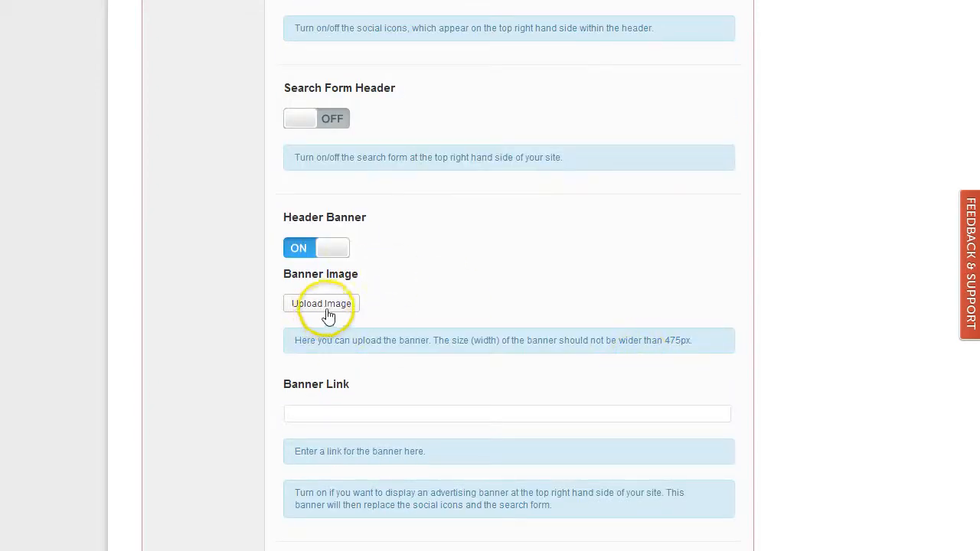
mouse_move(665, 341)
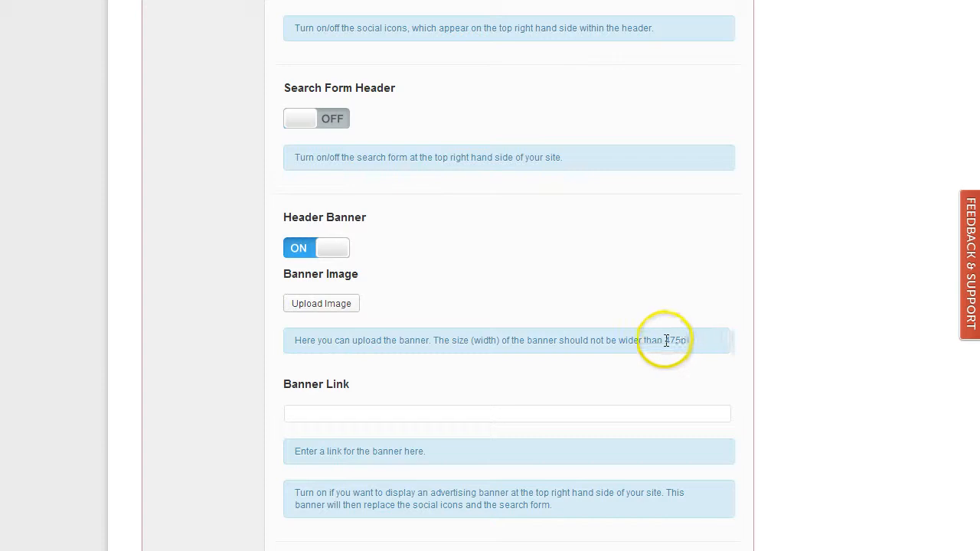
mouse_move(674, 402)
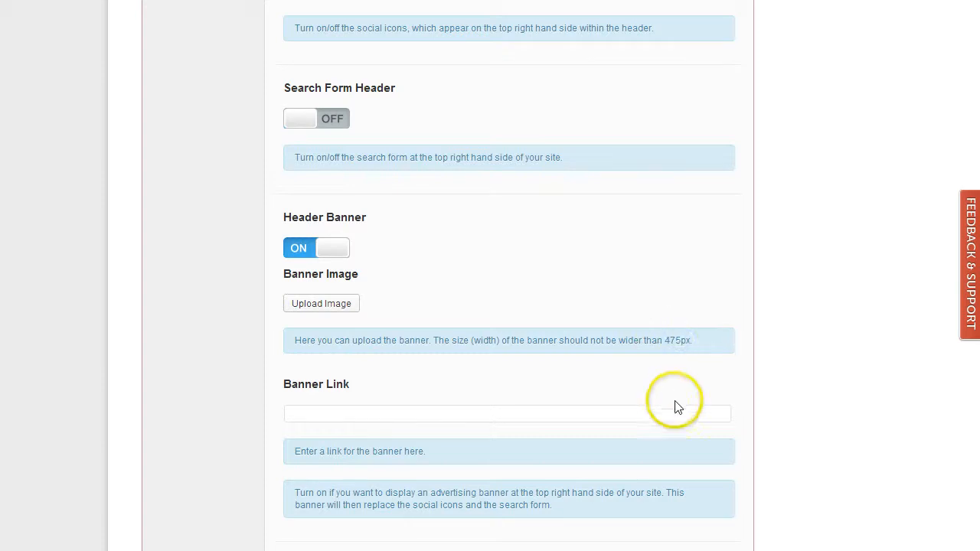
left_click(321, 303)
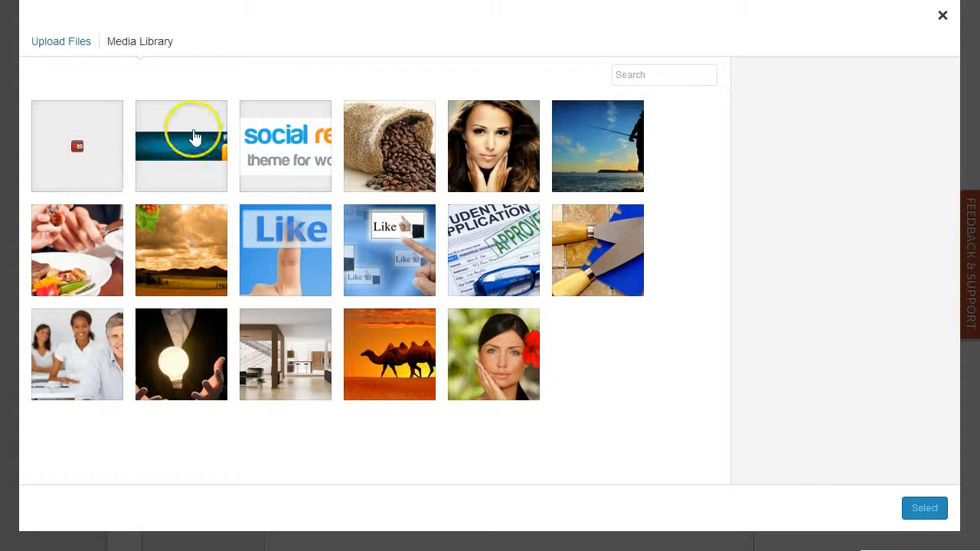
left_click(924, 507)
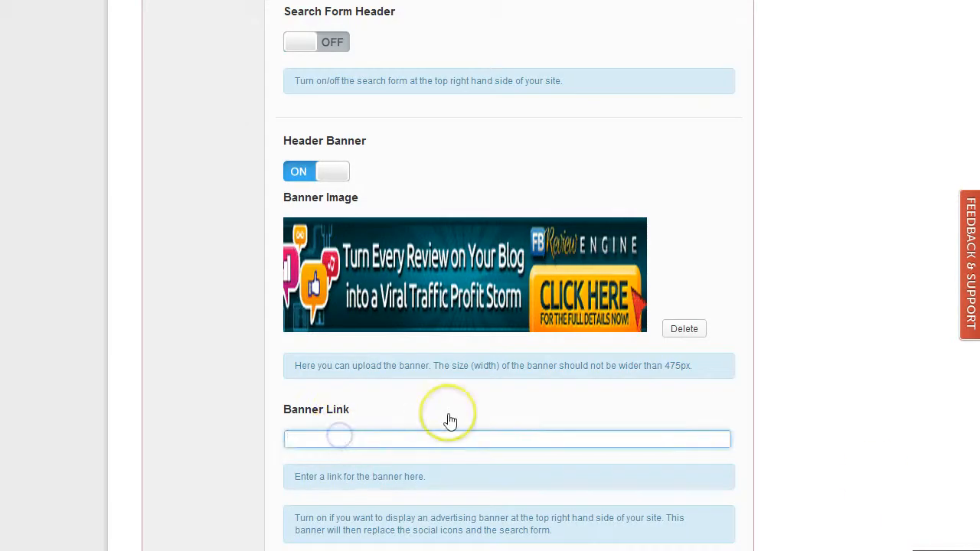
type("http://wpsocial.")
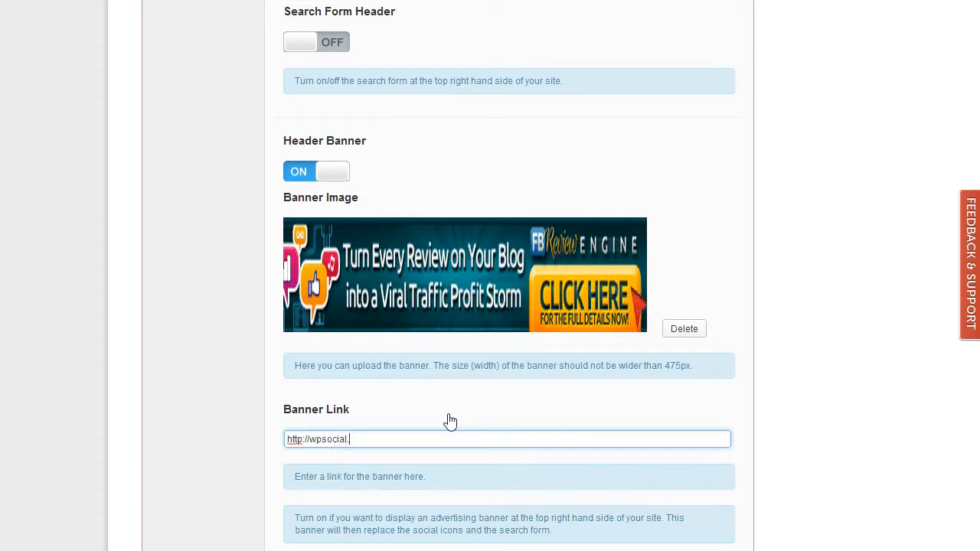
type("com")
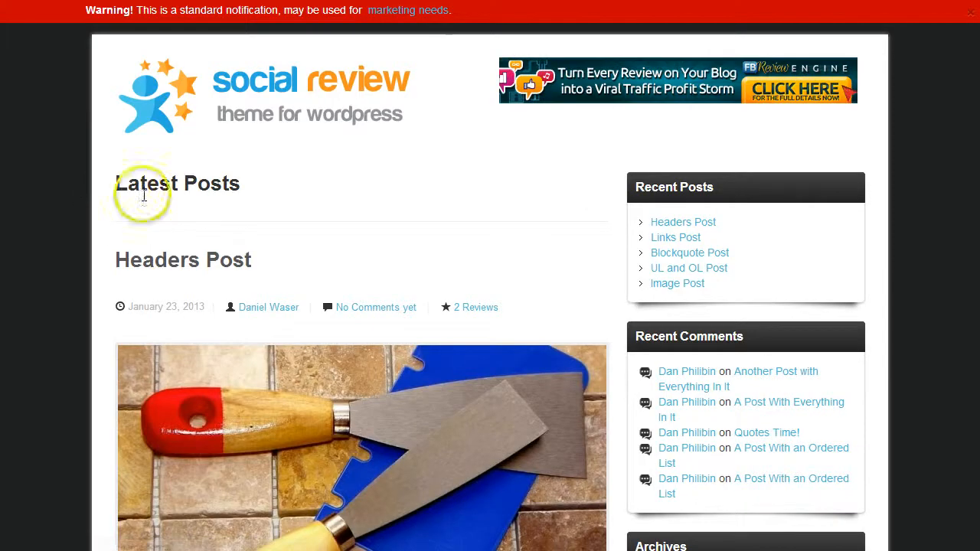
mouse_move(723, 88)
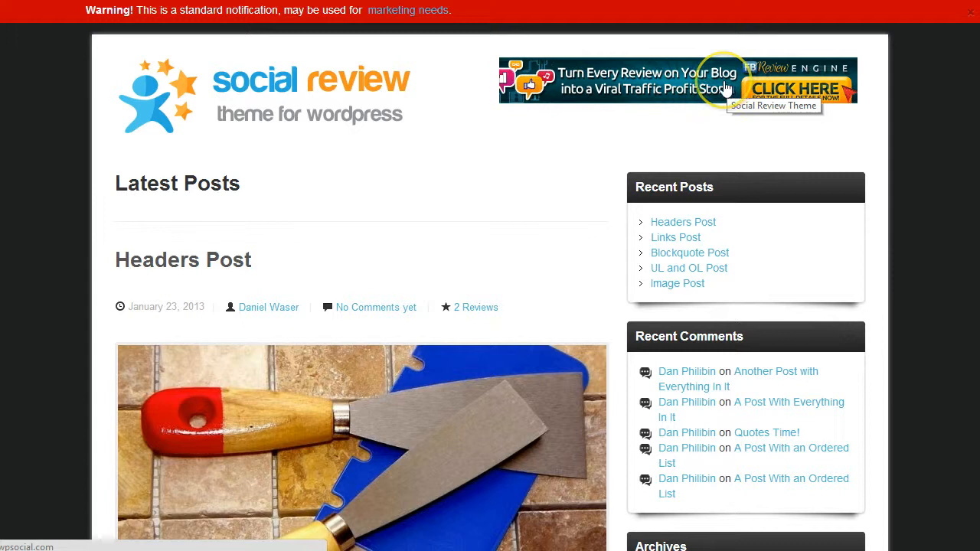
mouse_move(908, 124)
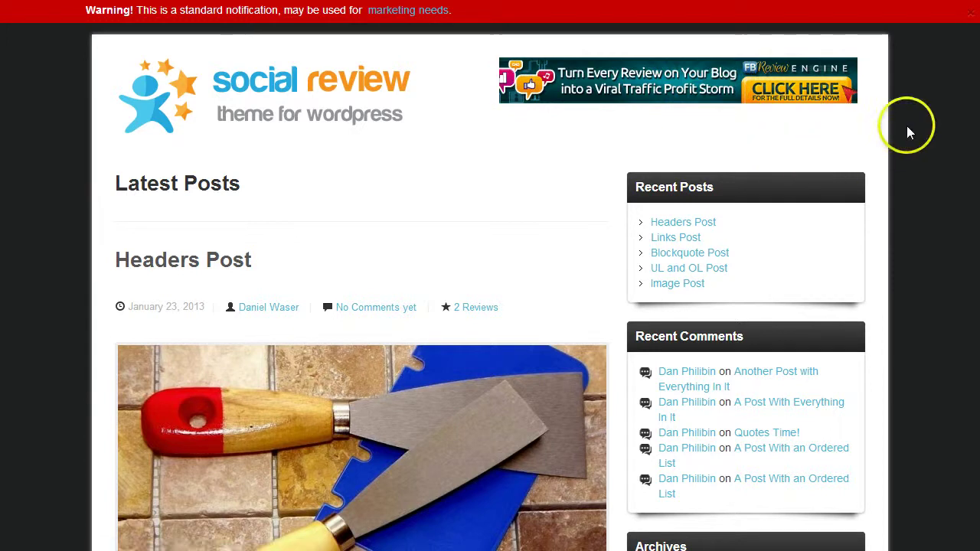
mouse_move(910, 132)
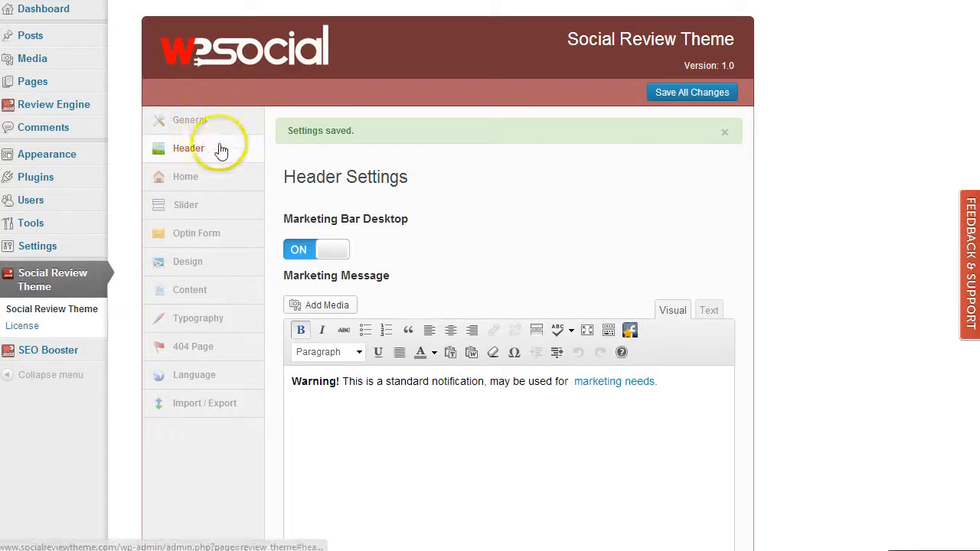
mouse_move(832, 151)
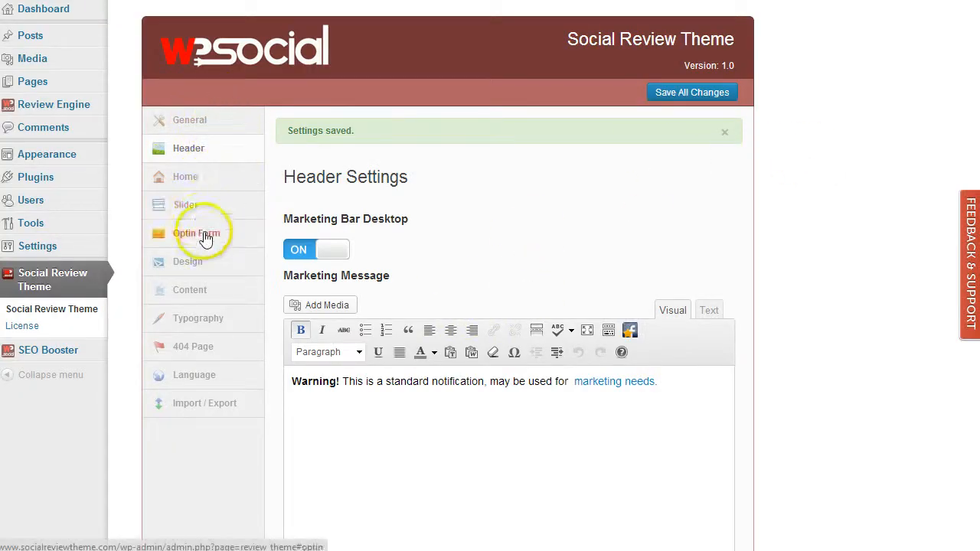
mouse_move(847, 263)
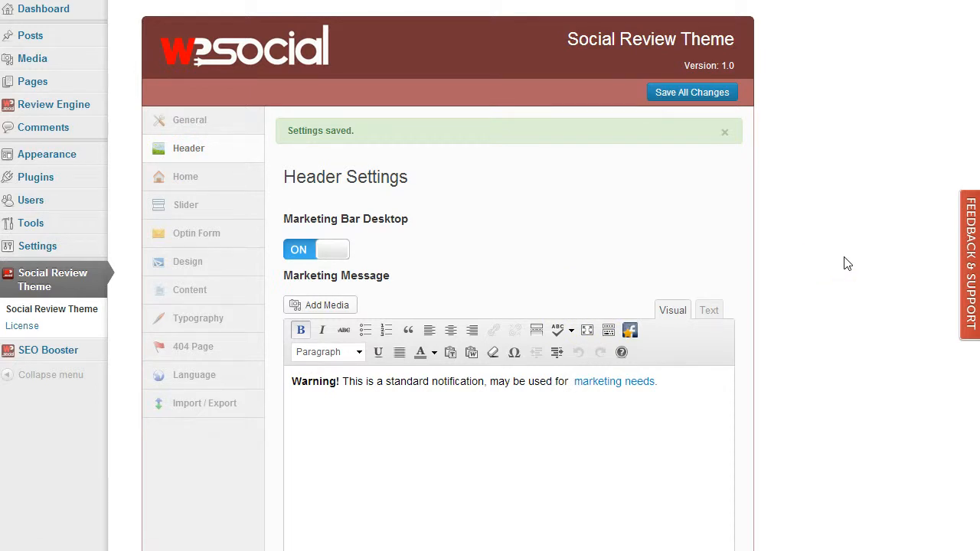
mouse_move(846, 264)
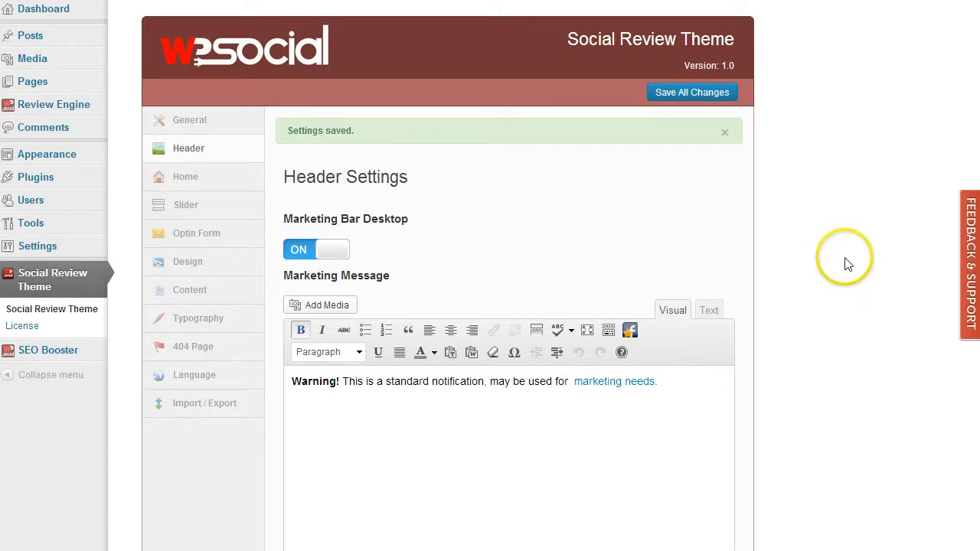